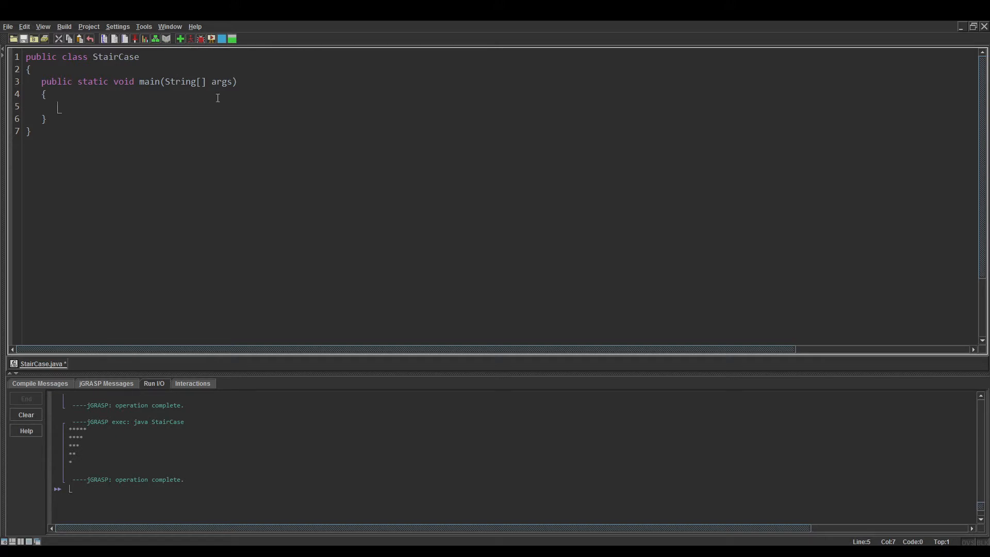
Write the loop header for (int i = 1; i <= 5; i++) with empty braces in main
text(for ()
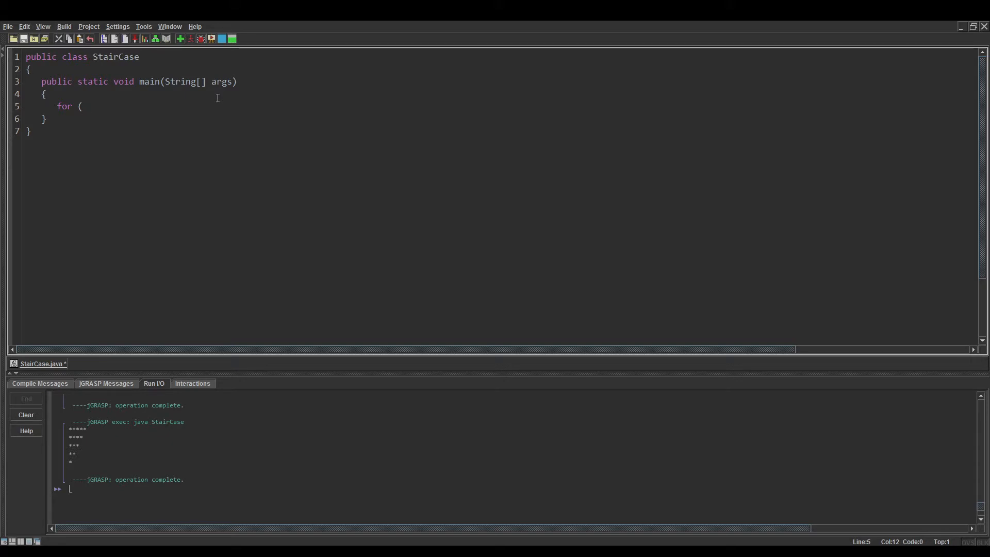
text(int i = 1; i)
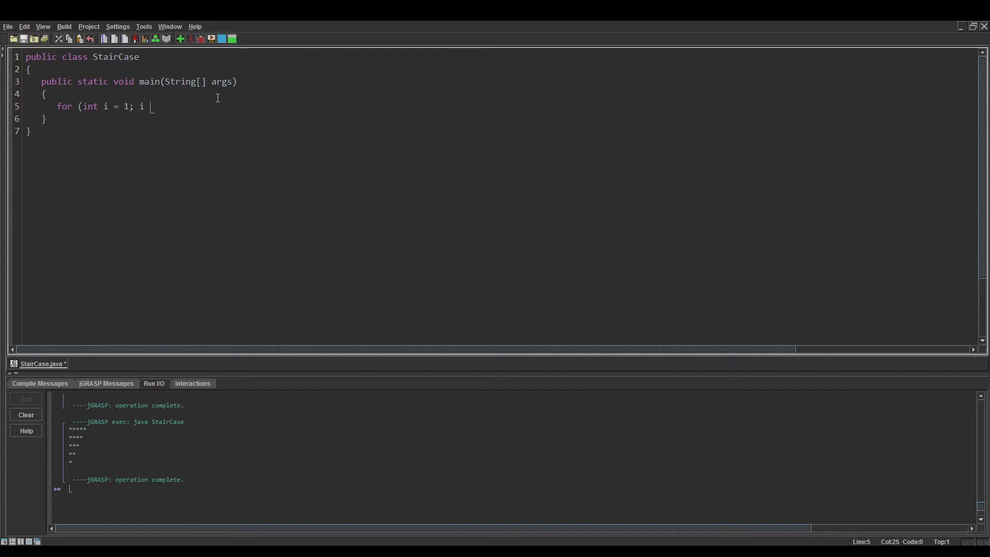
text(<=)
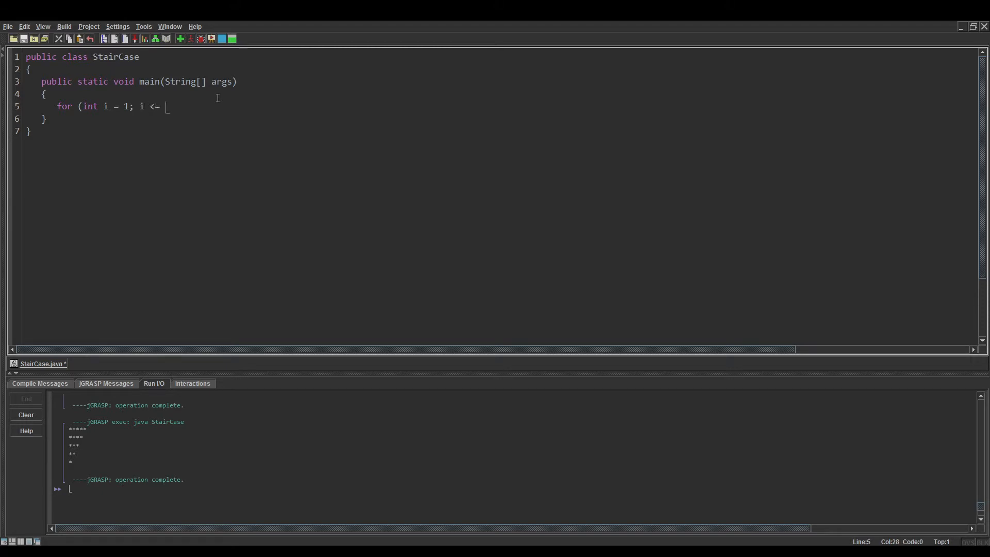
text(5;)
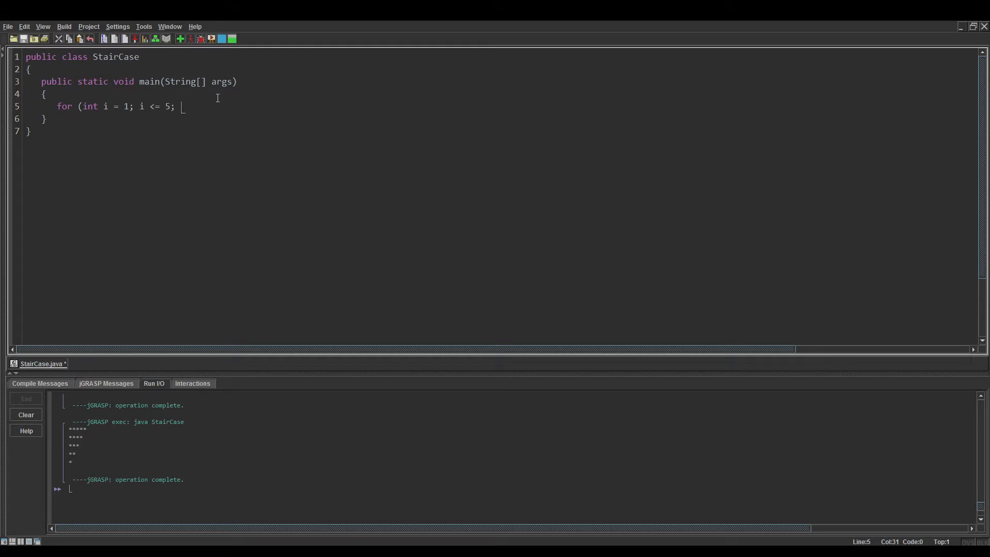
text(i+=)
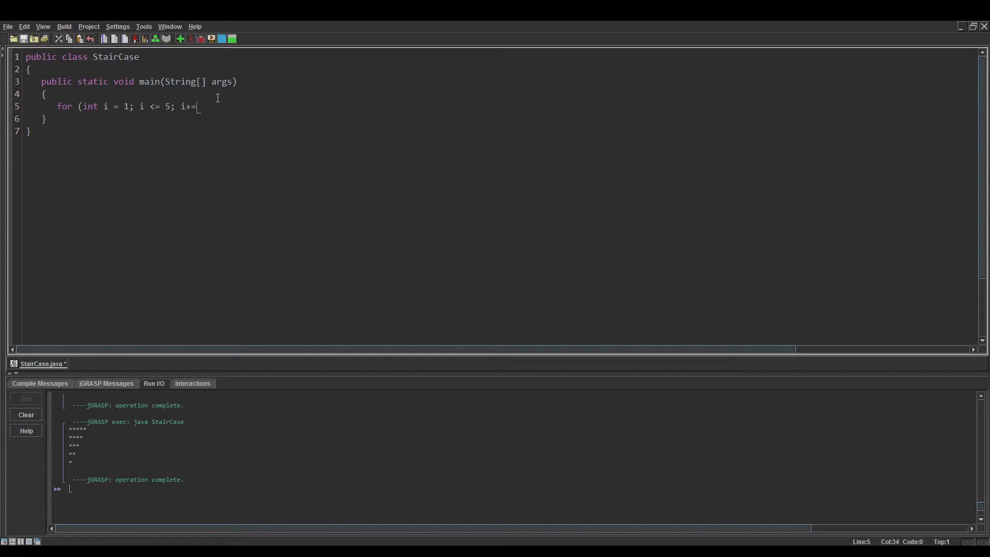
text(++))
text({)
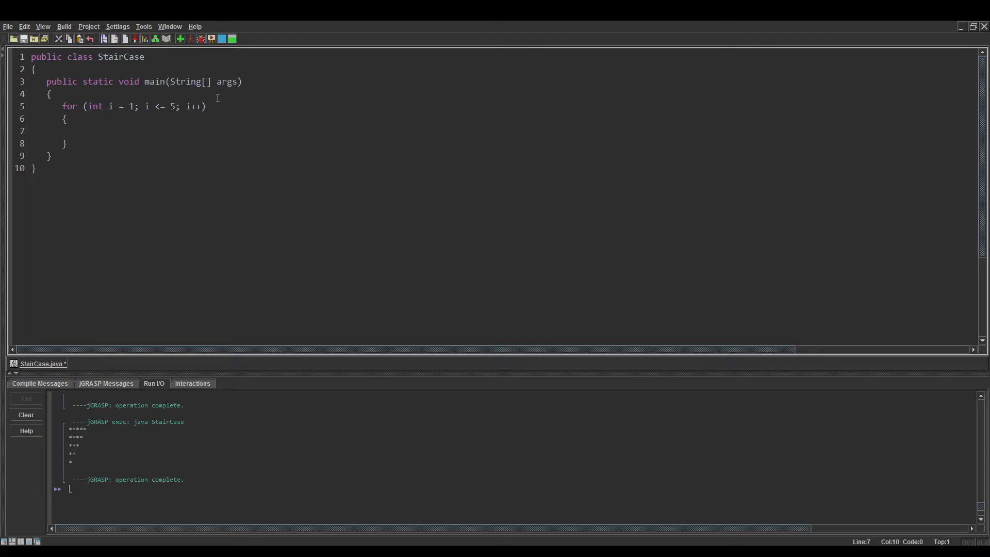
Nest for (int j = 1; j <= 5; j++) with System.out.print("*") inside the outer loop
text(for)
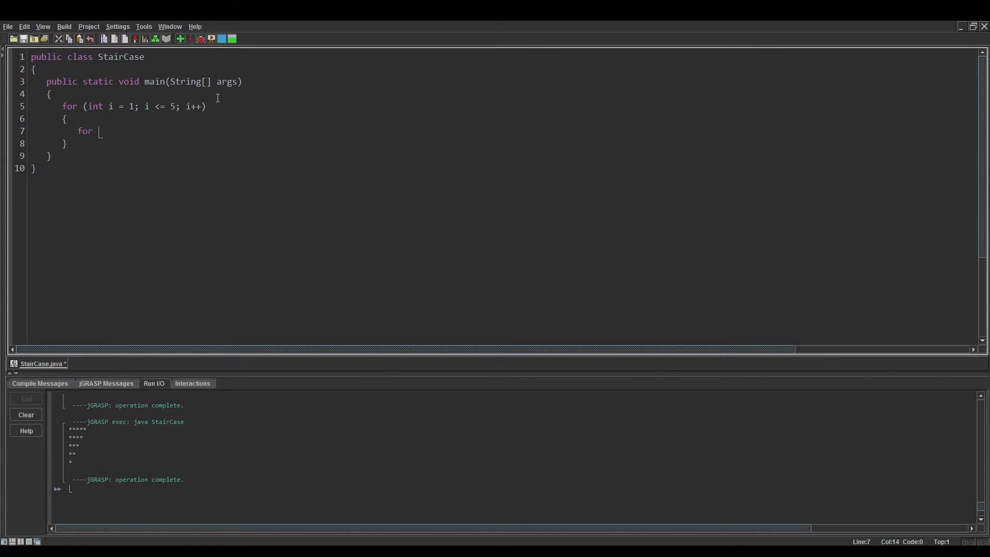
text((int j =)
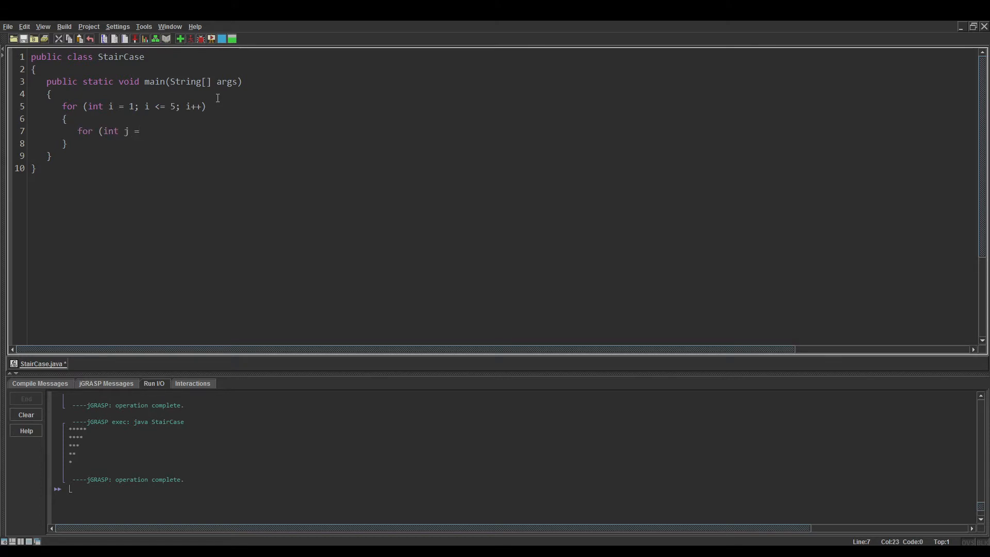
text(1;)
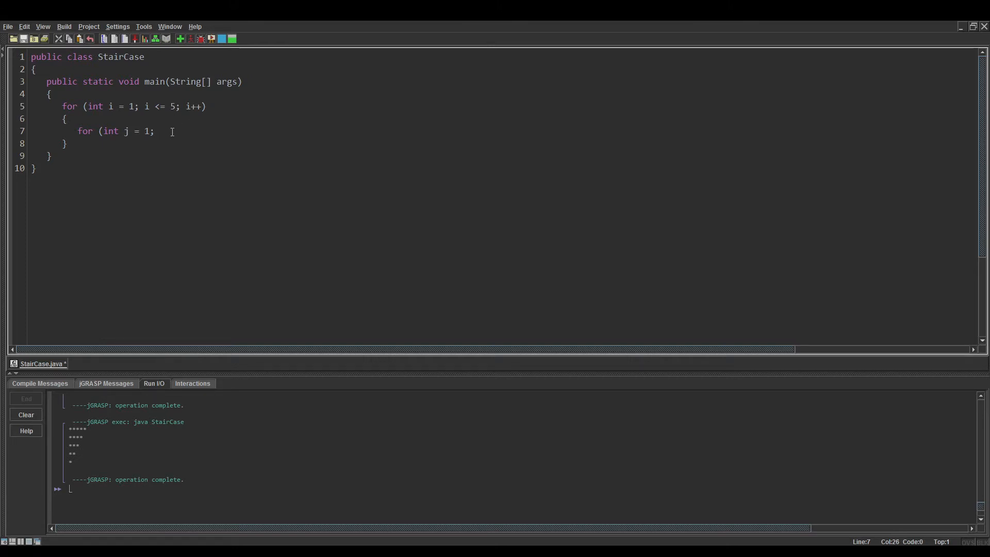
mouse_move(239, 130)
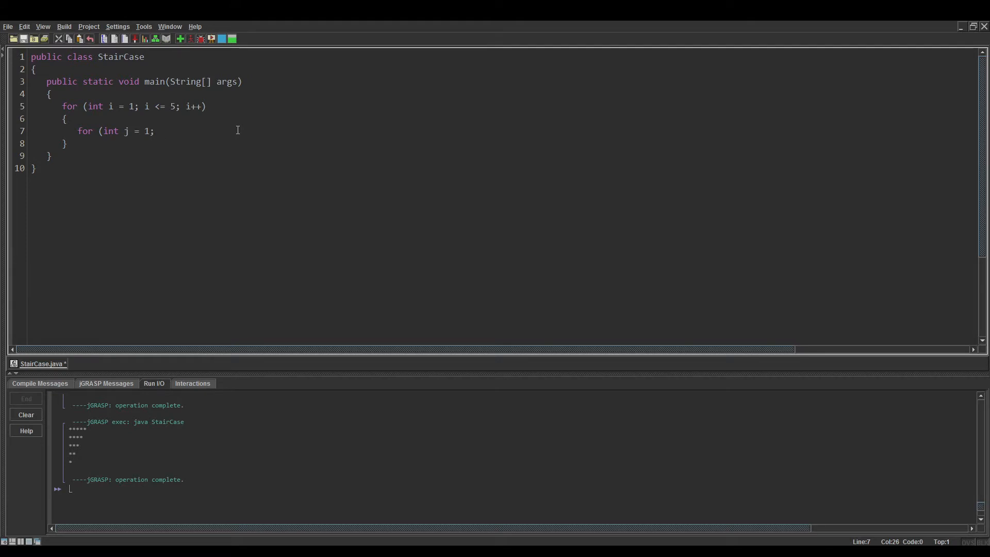
text(j)
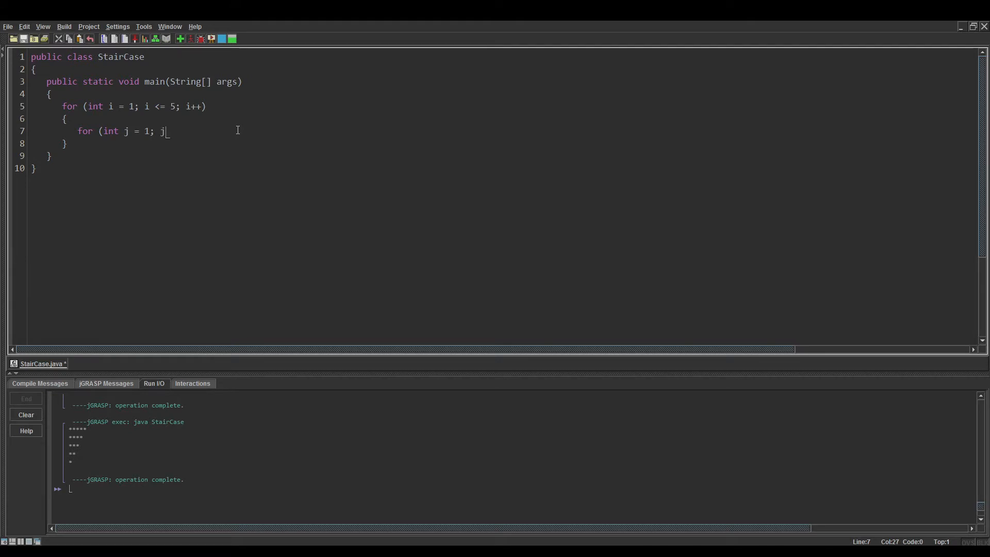
text(<= 5; j)
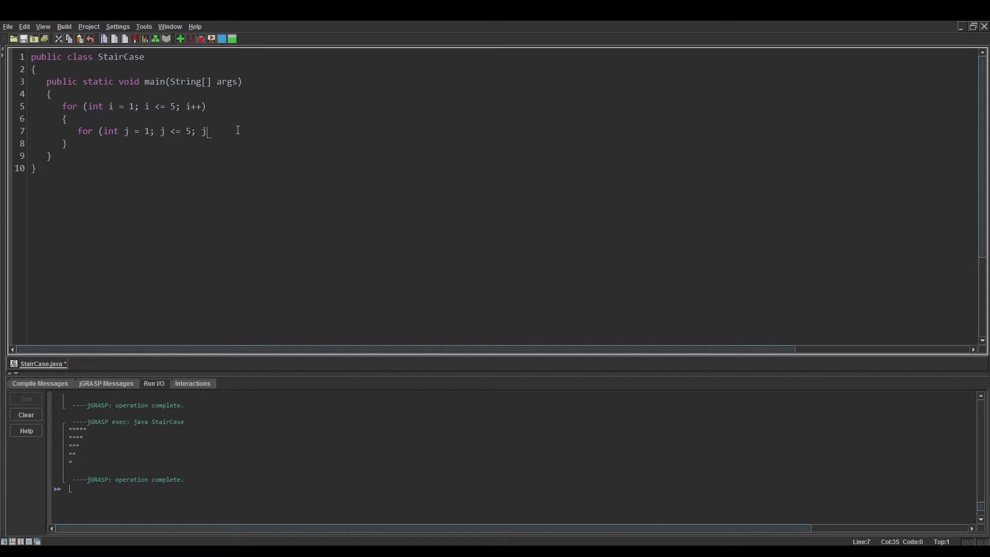
text(++))
text({)
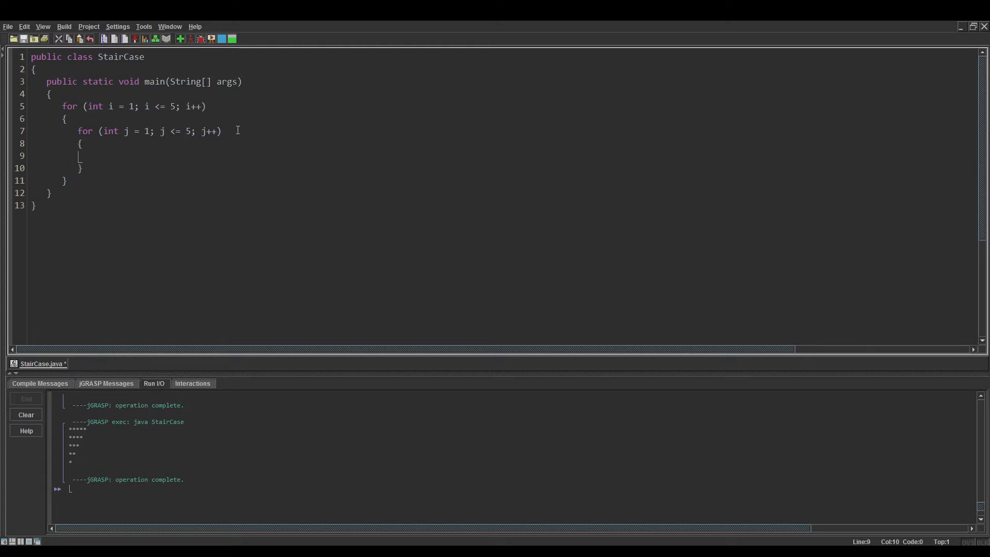
text(System.out.print("*");)
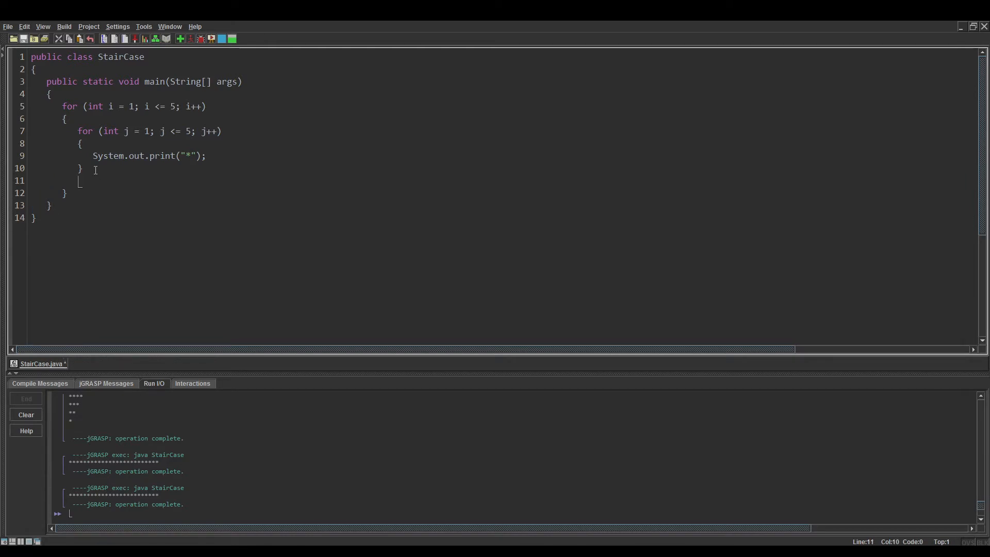
Add System.out.println() after the inner j loop and check the 5-by-5 star output
text(Syst)
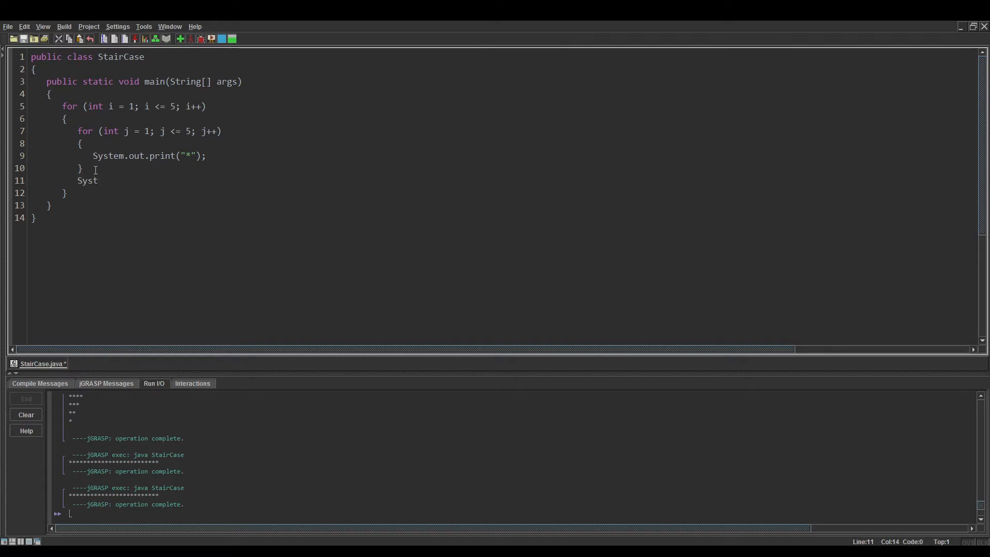
text(em.out.println();)
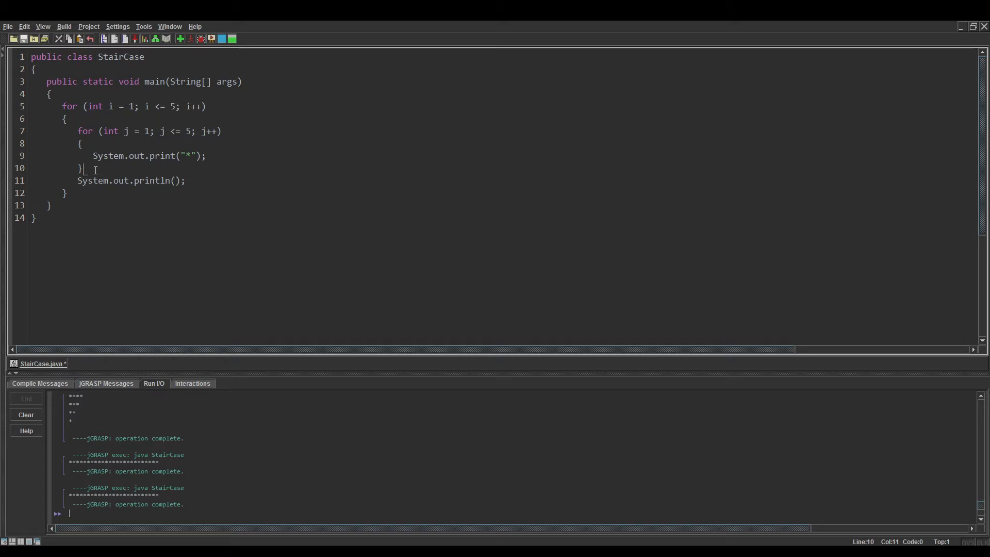
key(enter)
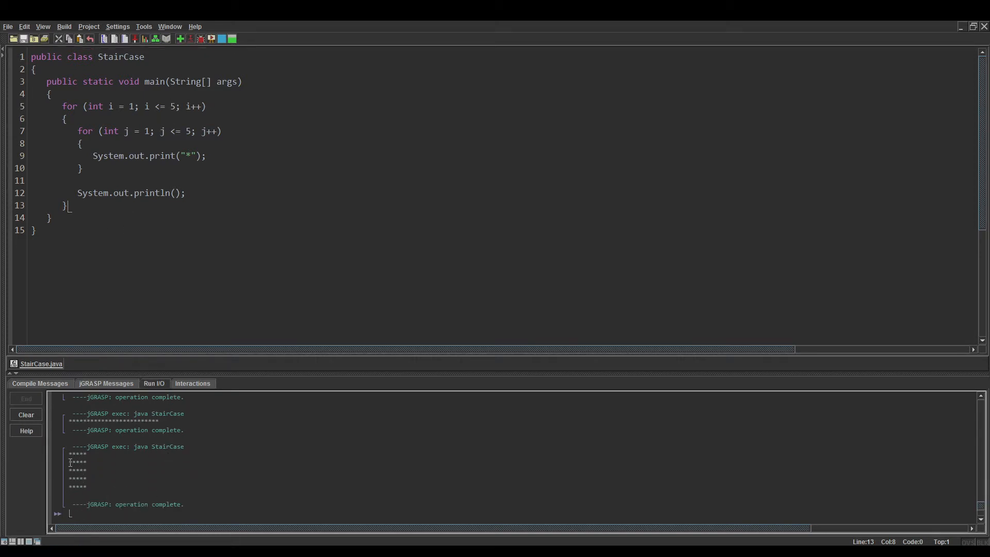
drag(72, 452, 82, 489)
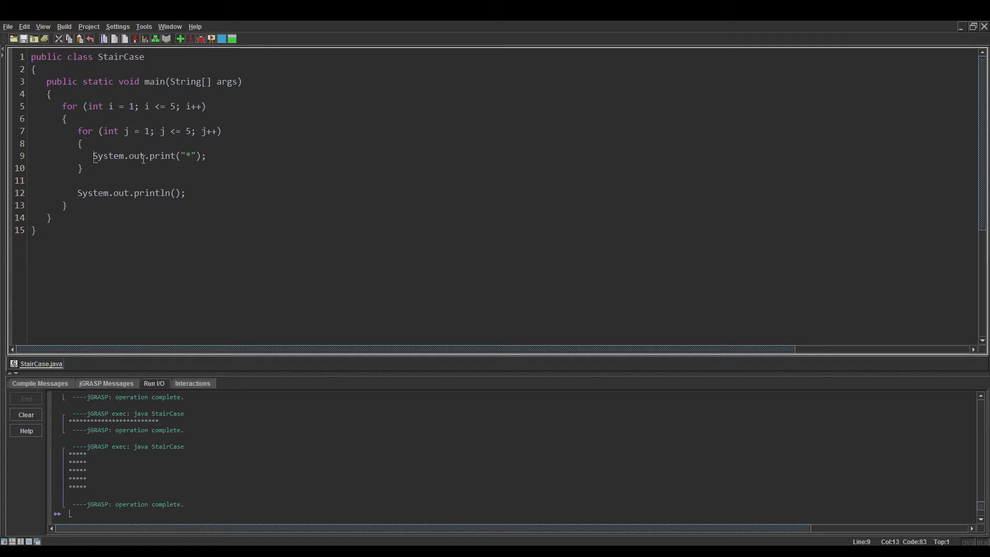
Guard the star print with if (j <= i) and run StairCase
text(i)
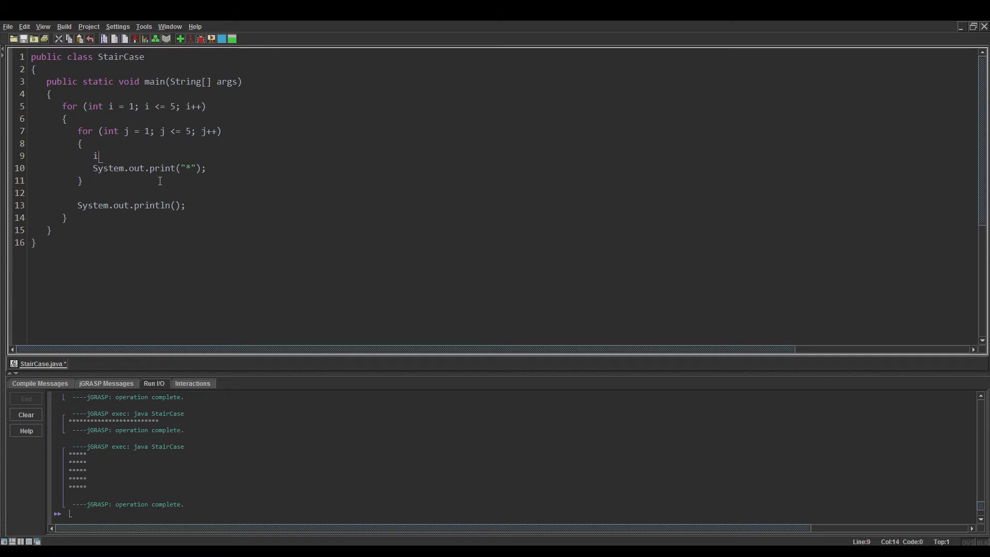
text(f ()
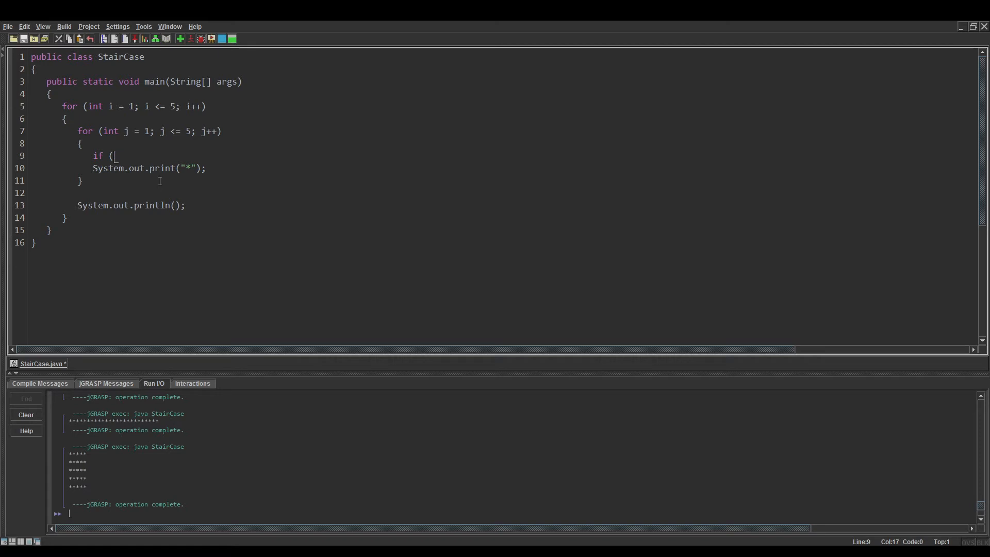
text(j <=)
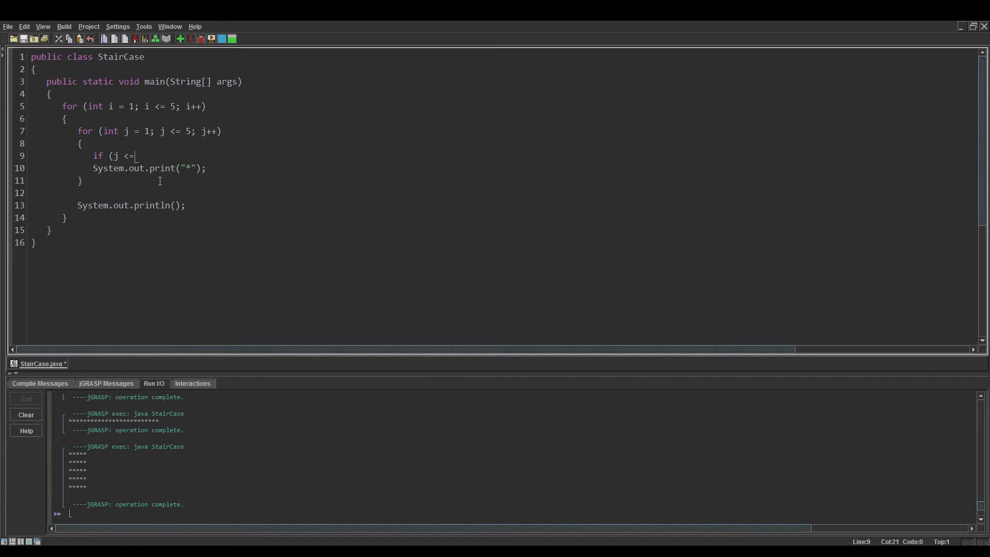
text(i))
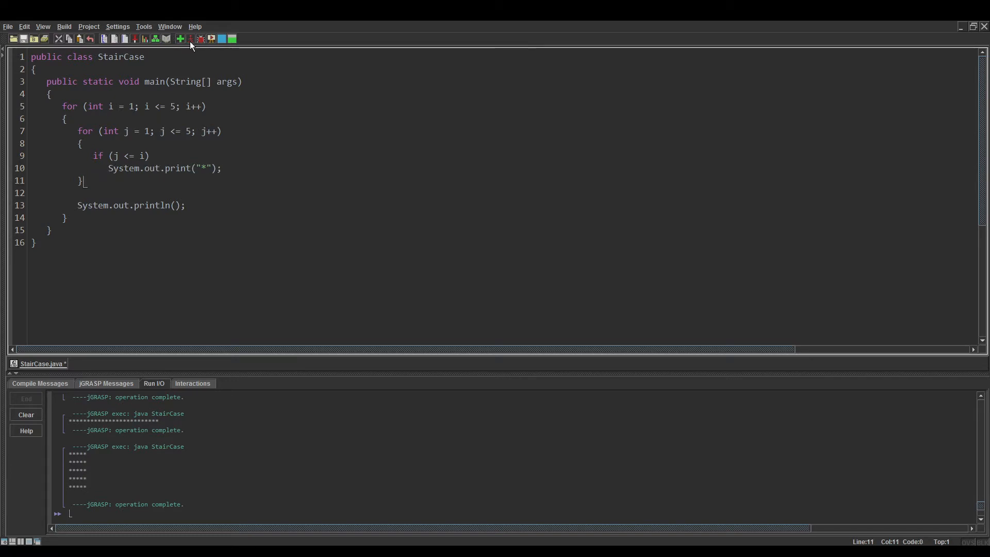
click(190, 39)
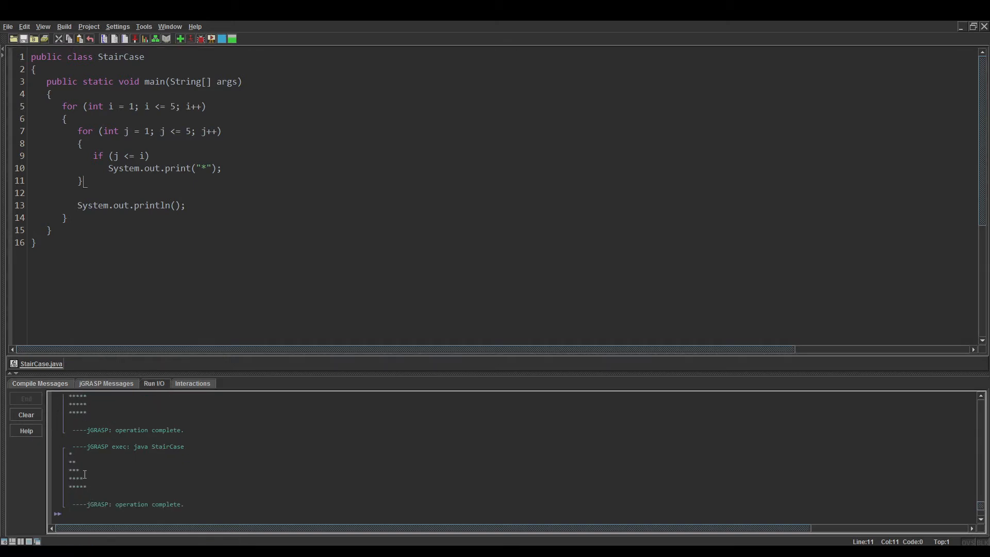
click(95, 155)
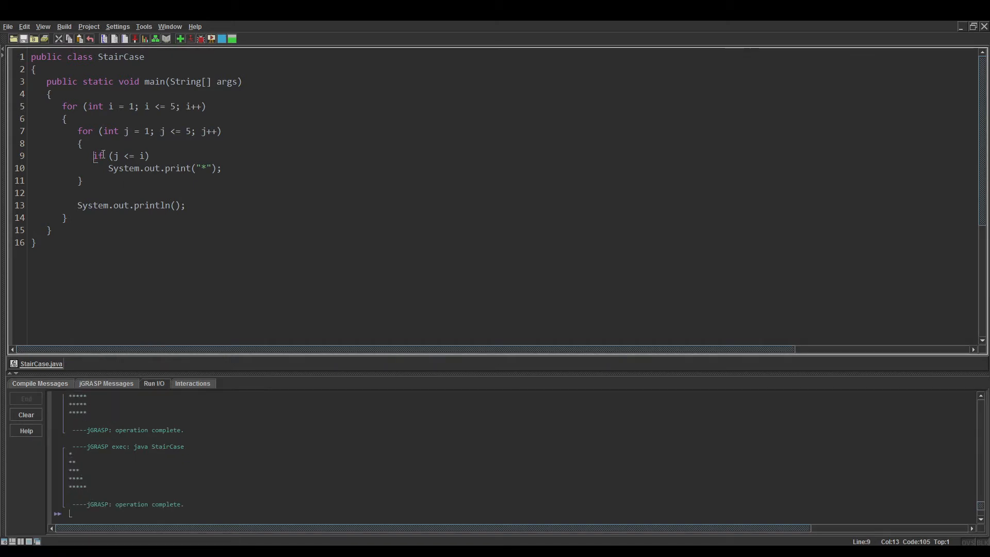
drag(115, 155, 149, 168)
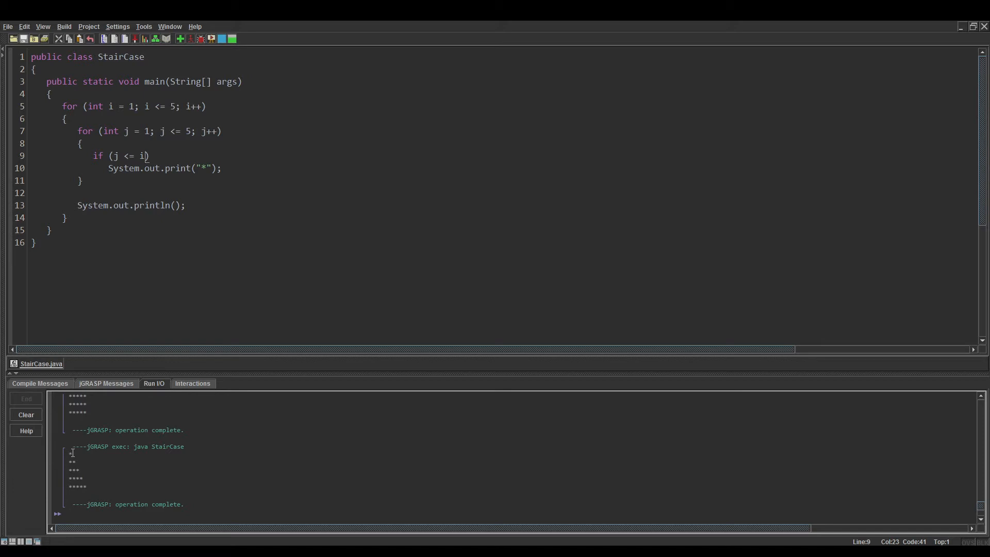
mouse_move(146, 372)
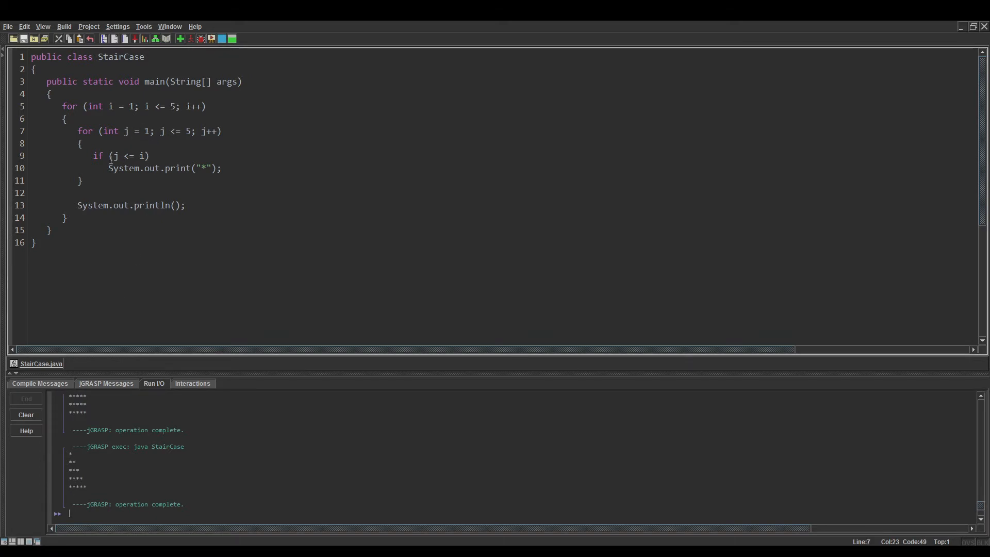
drag(113, 155, 140, 156)
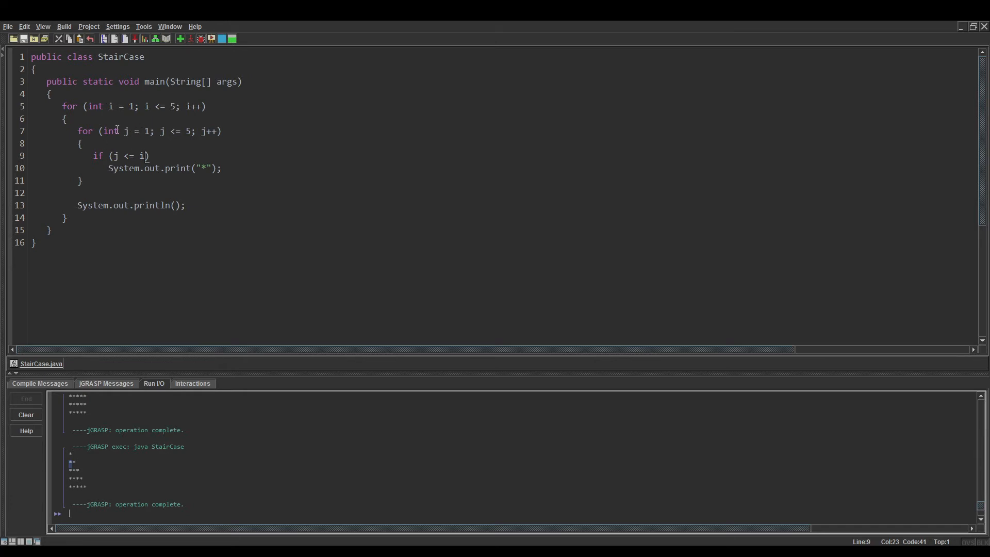
click(150, 130)
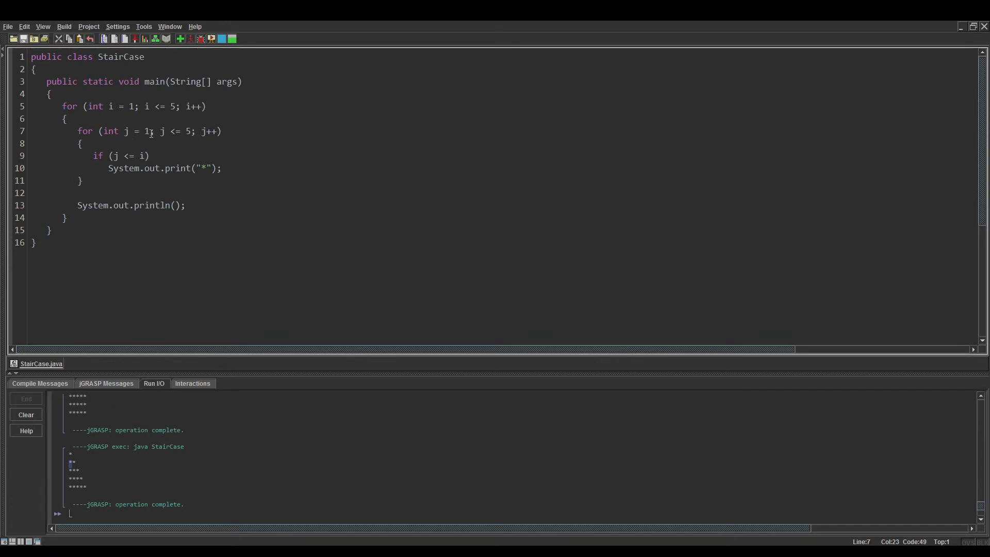
click(135, 156)
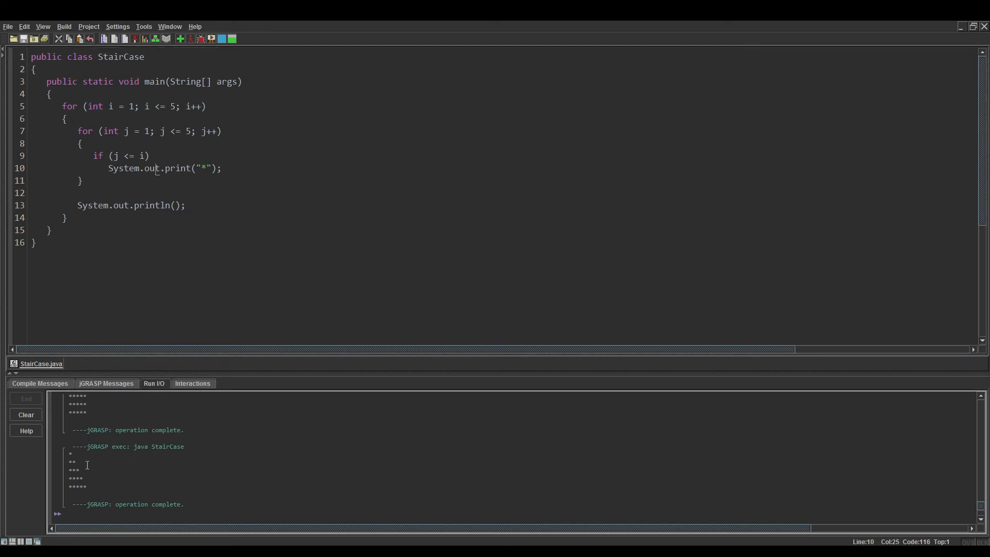
click(139, 155)
text(>)
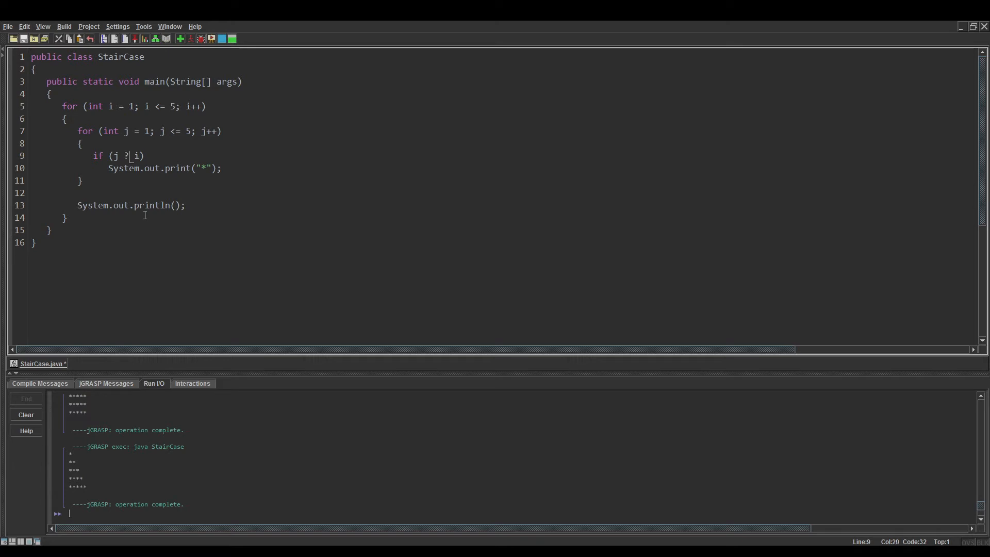
Flip the if condition to j >= i and run the program
text(=)
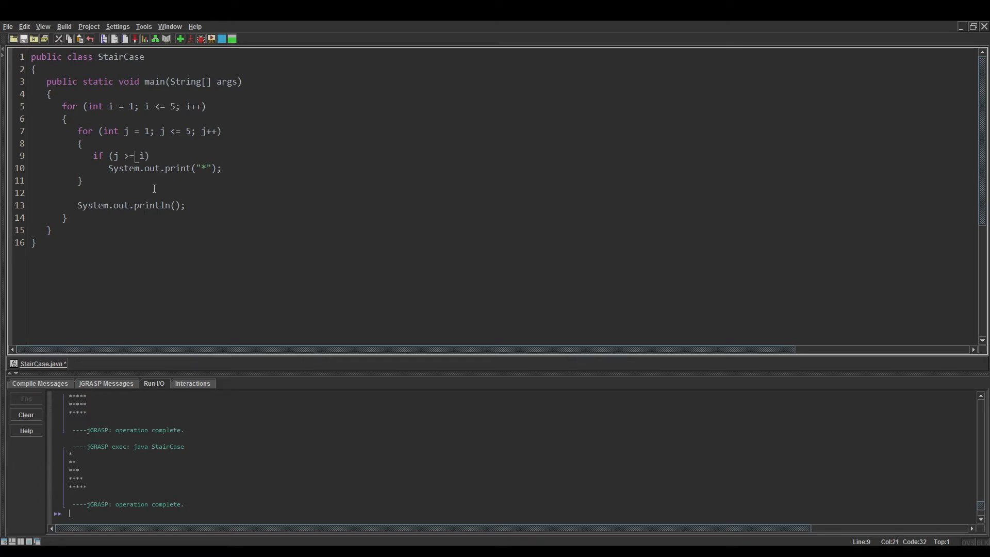
mouse_move(198, 65)
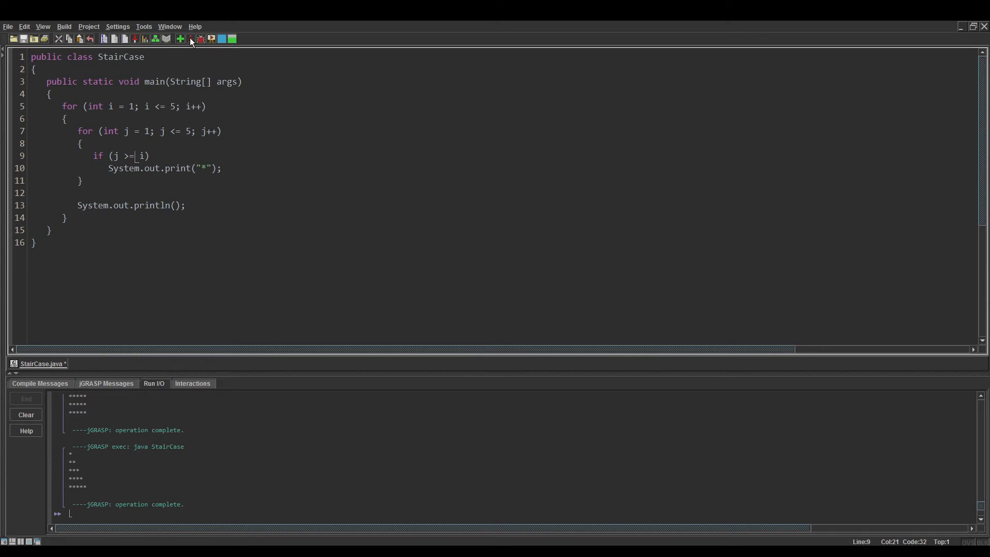
click(180, 39)
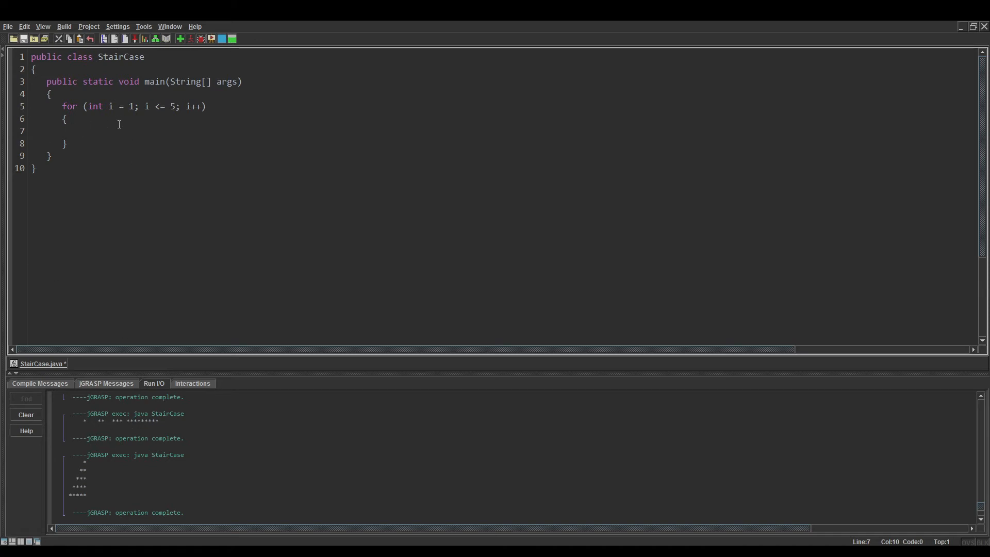
mouse_move(56, 116)
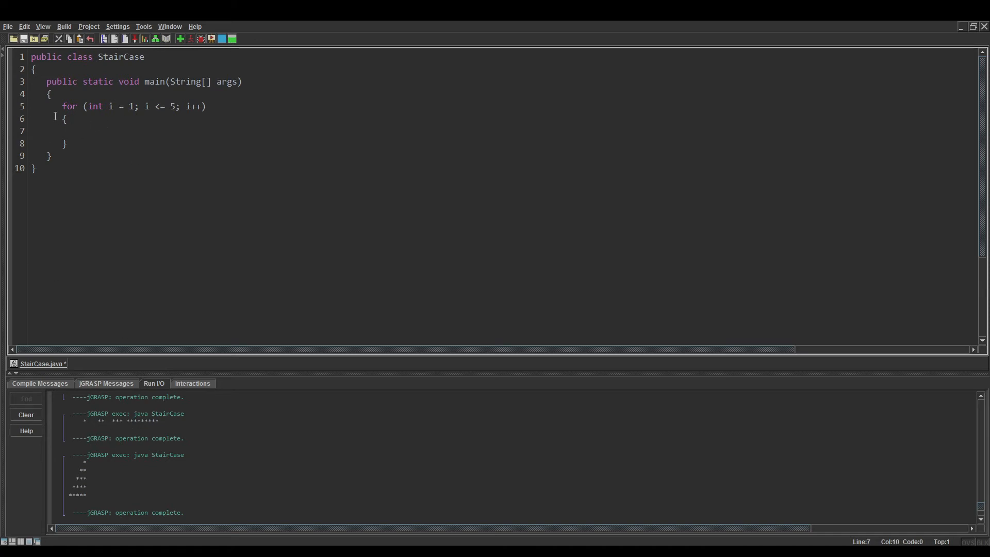
Replace the selected line with for (int j = 1; j <= 5 - i; j++) printing a space
drag(62, 106, 208, 106)
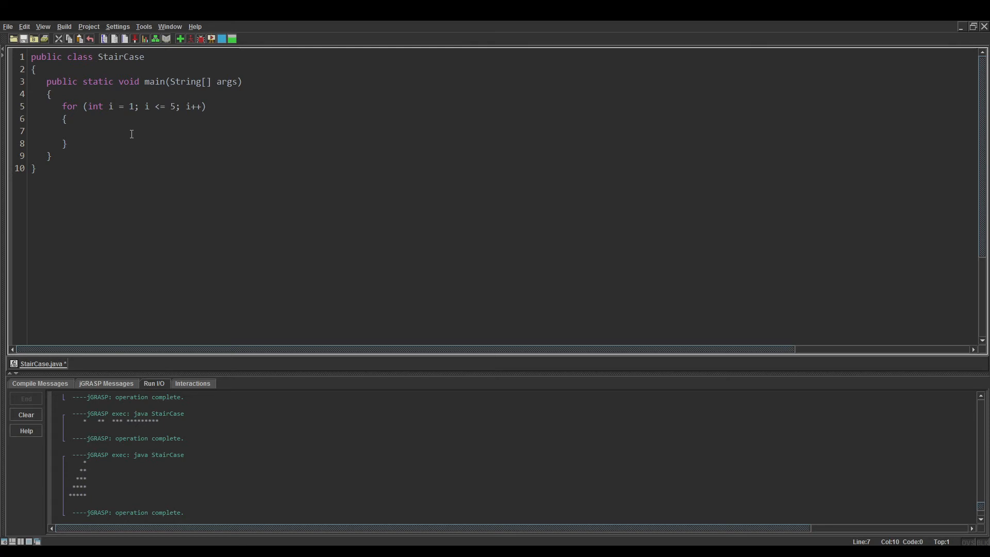
text(for (in)
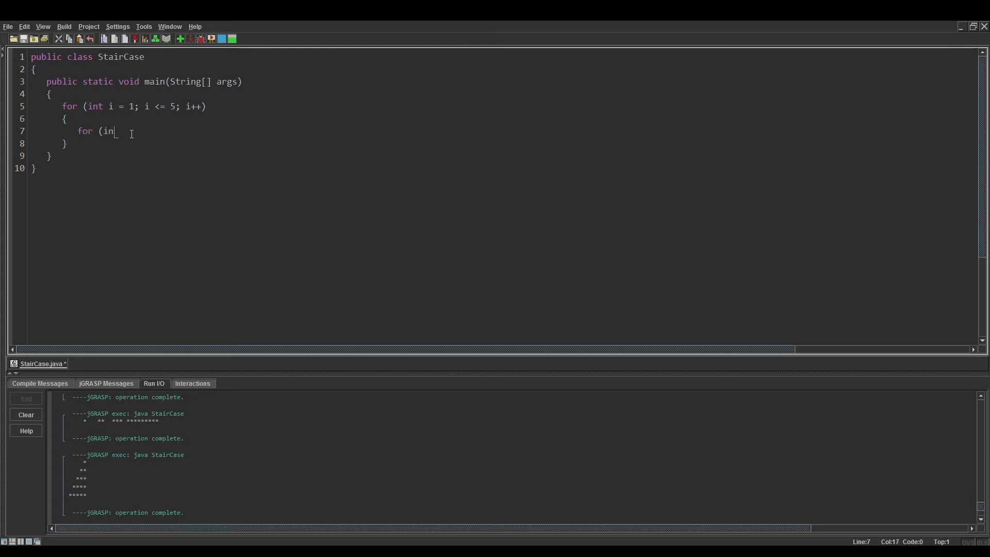
text(t j = 1;)
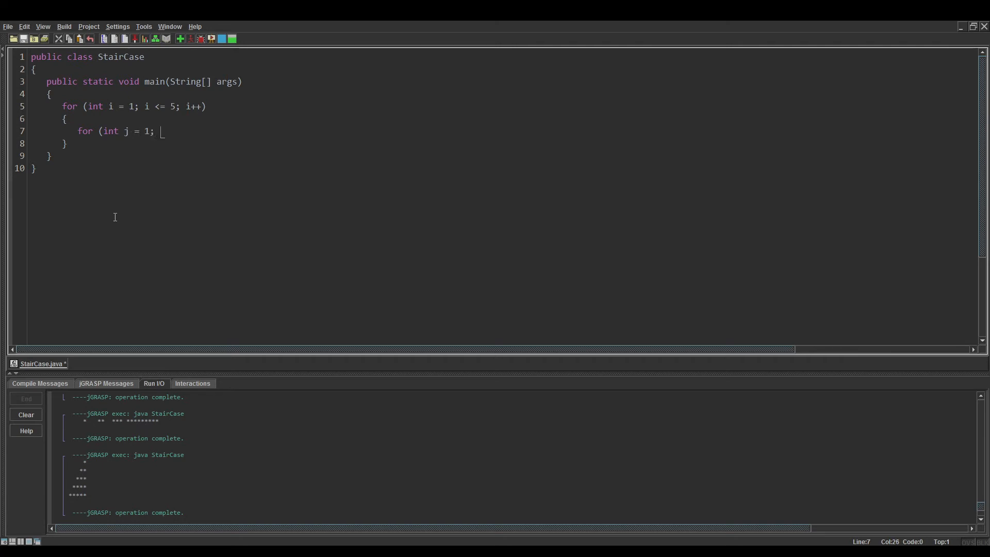
text(j <)
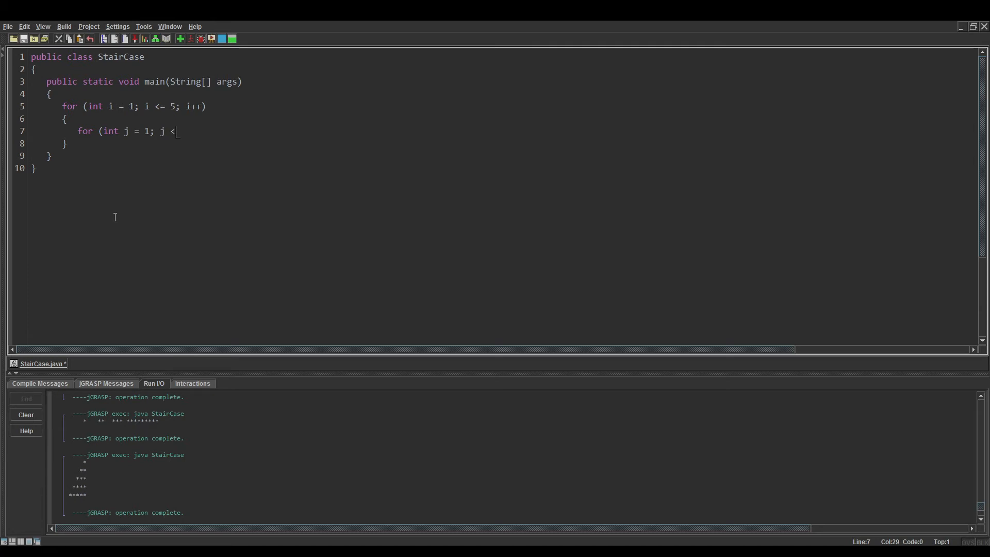
text(= 5 -)
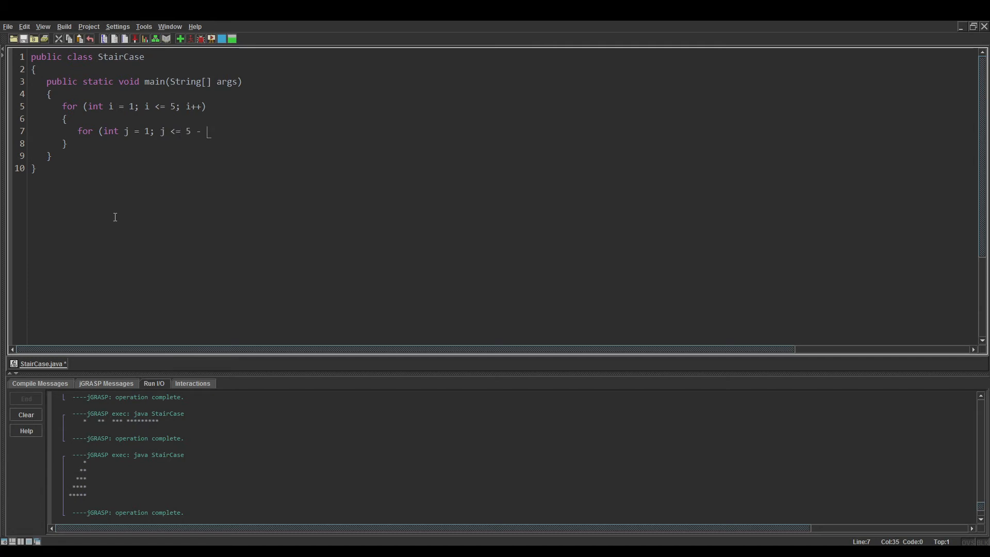
text(i;)
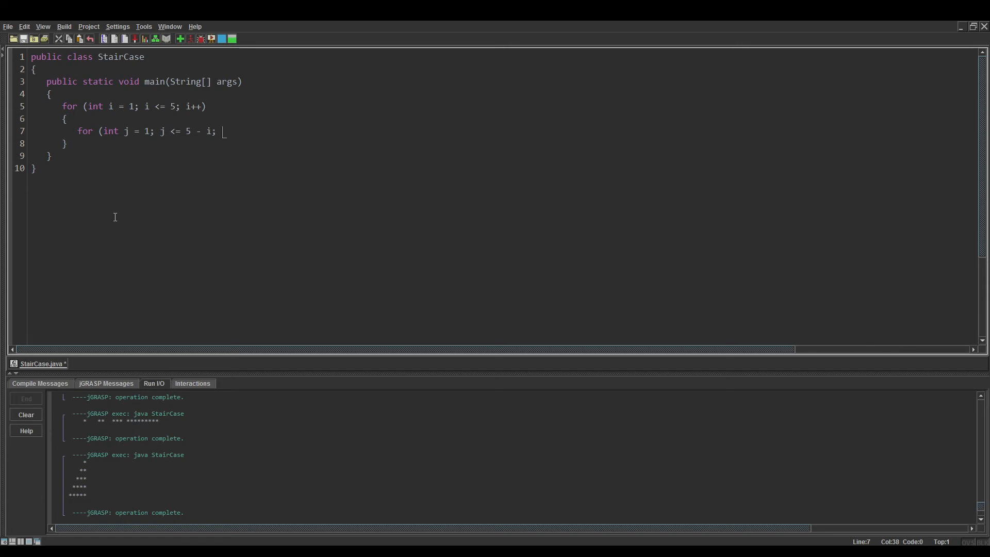
text(j++))
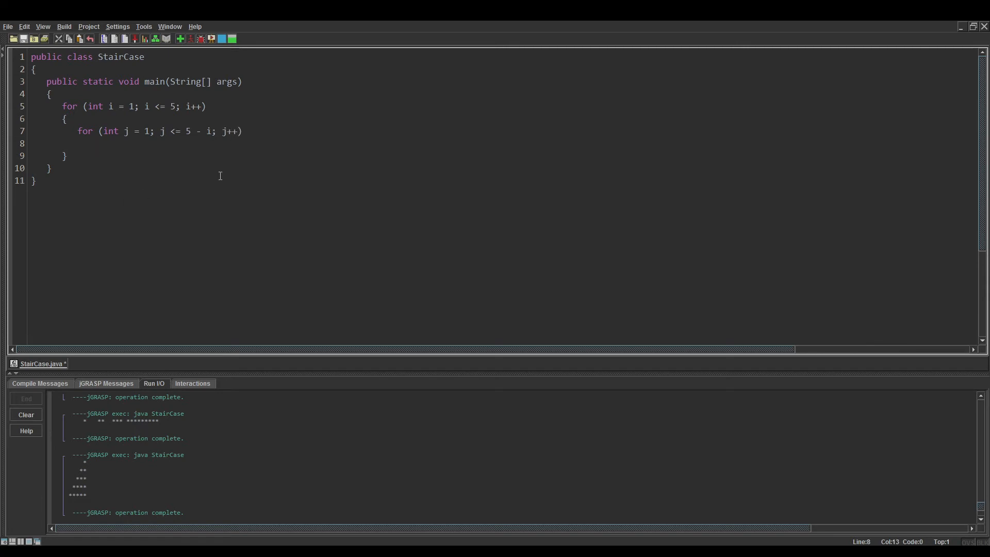
text(Syste)
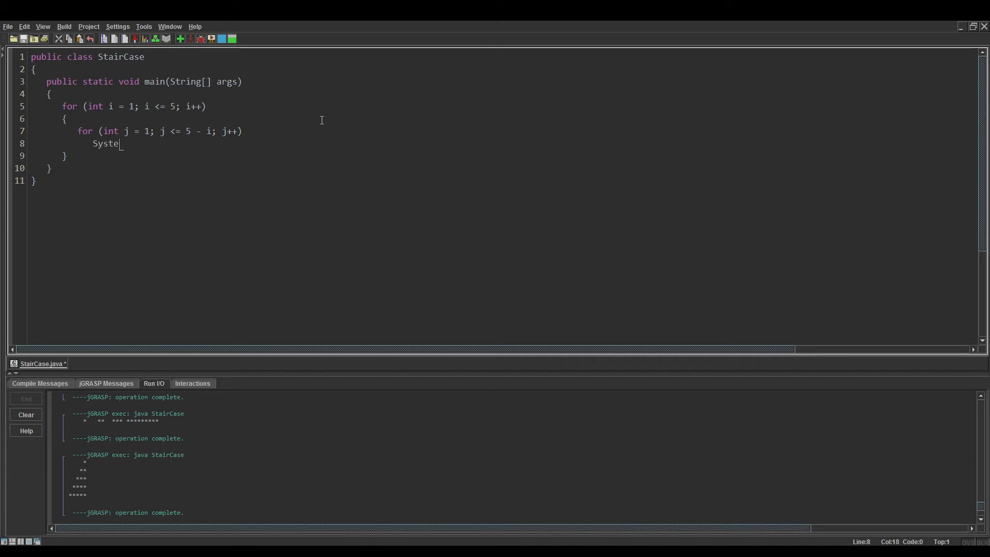
text(m.out.println)
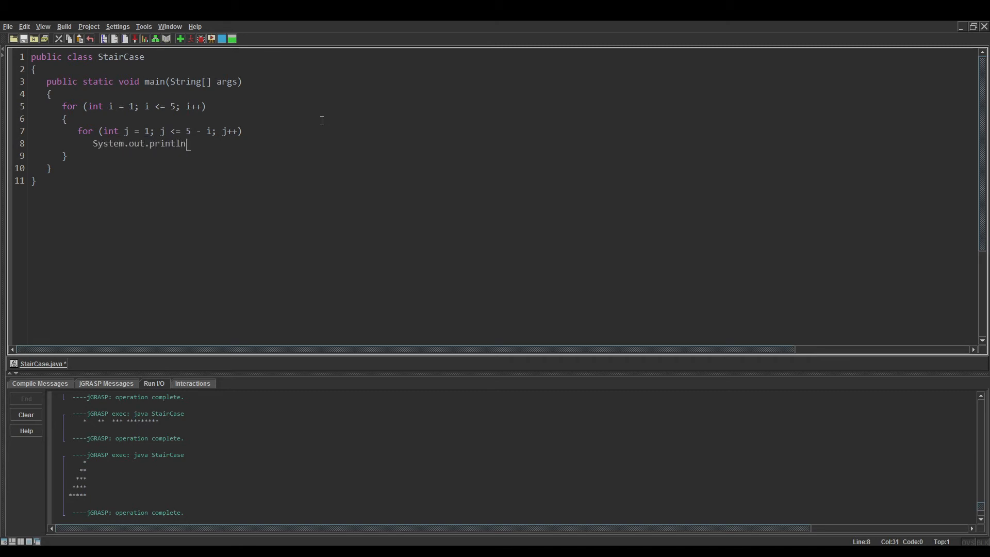
text((" ");)
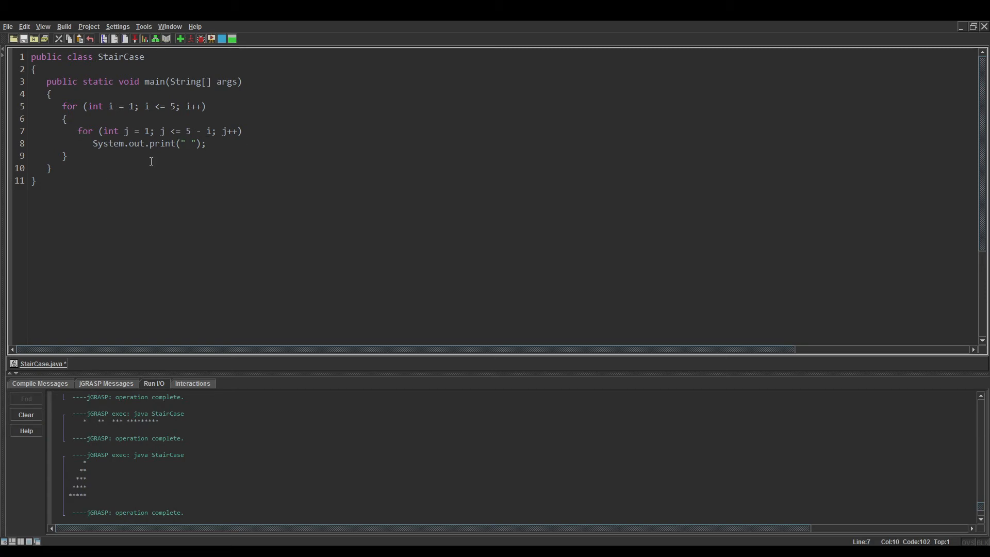
mouse_move(84, 467)
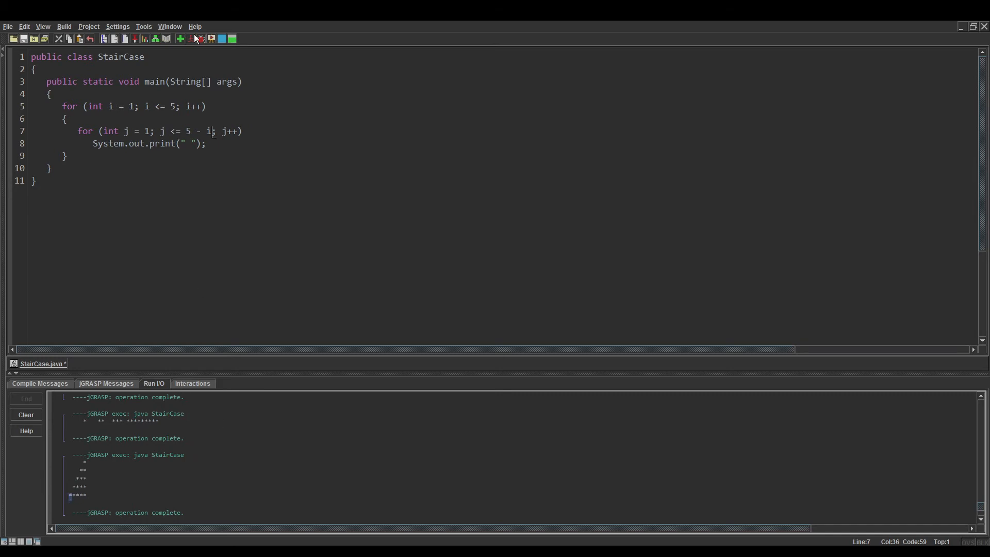
Compile and run the spaces-only version of StairCase
click(190, 39)
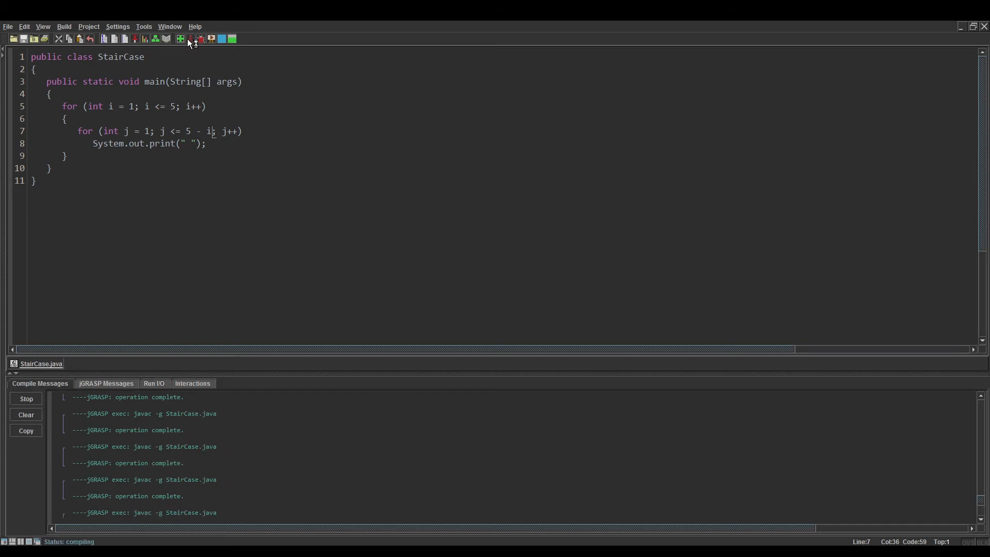
click(190, 39)
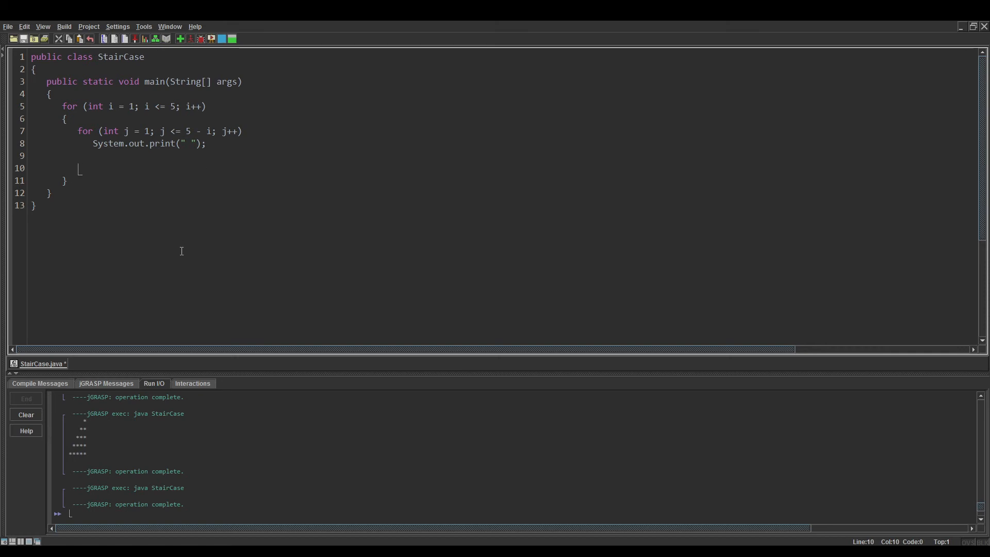
Type the loop header for (int k = 1; k <= i; k++) below the spaces loop
text(for)
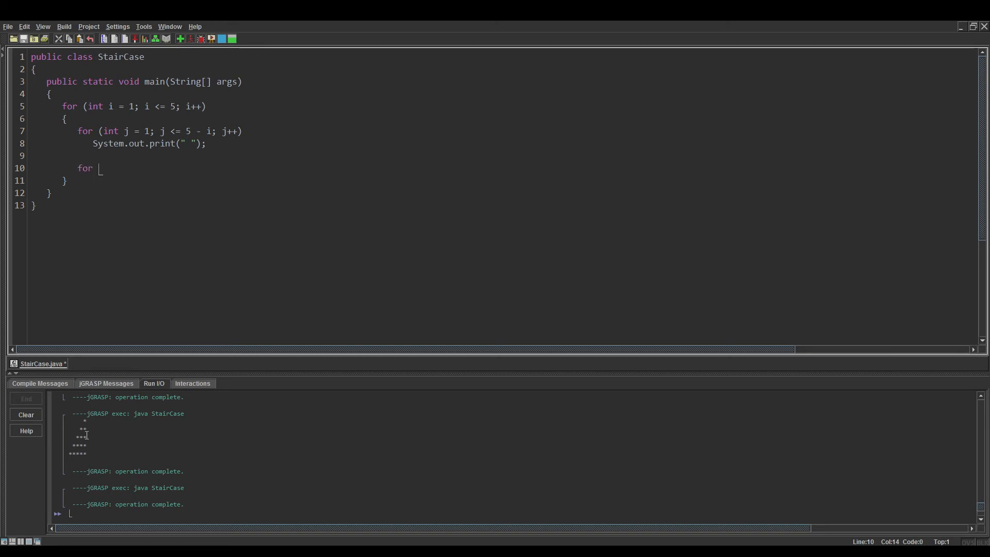
text((int)
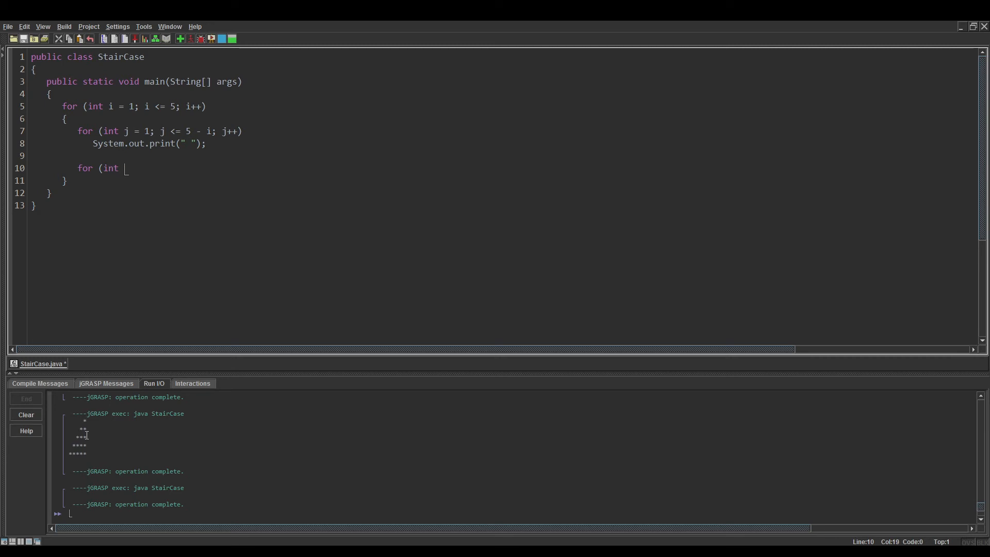
text(k)
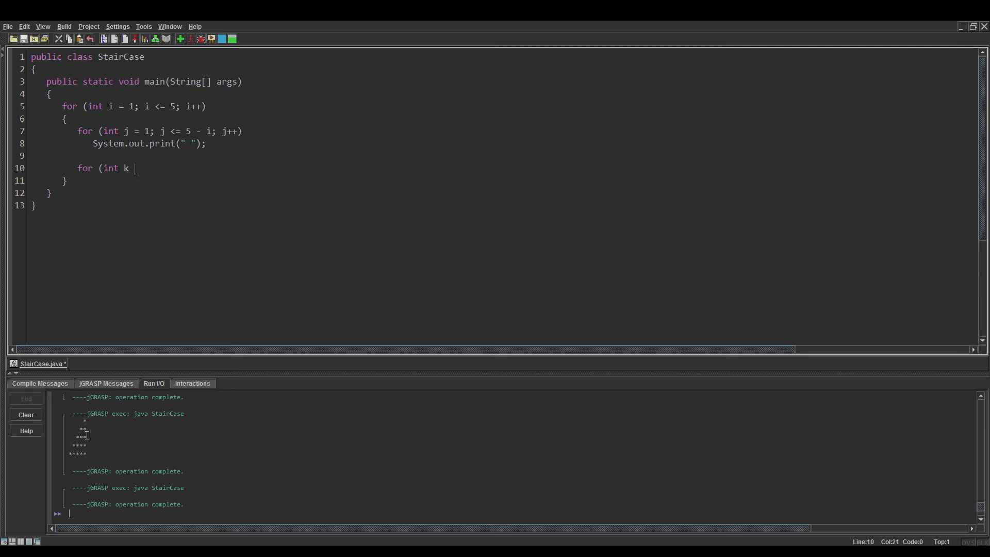
text(=)
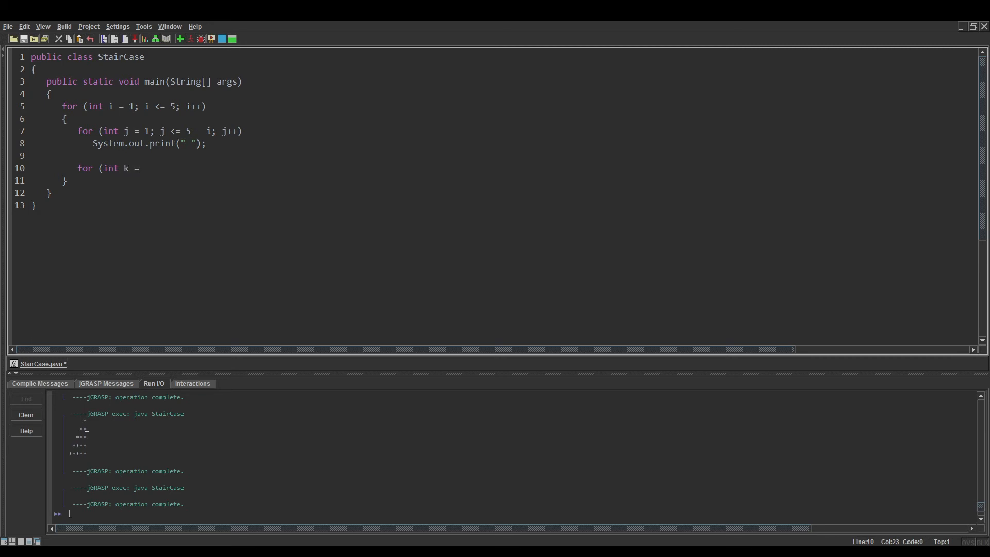
text(1;)
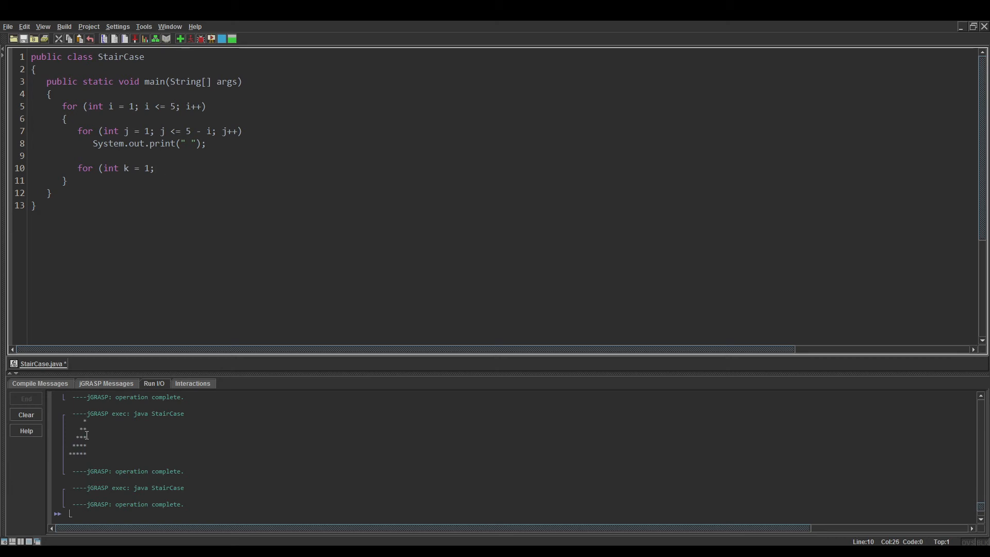
text(k)
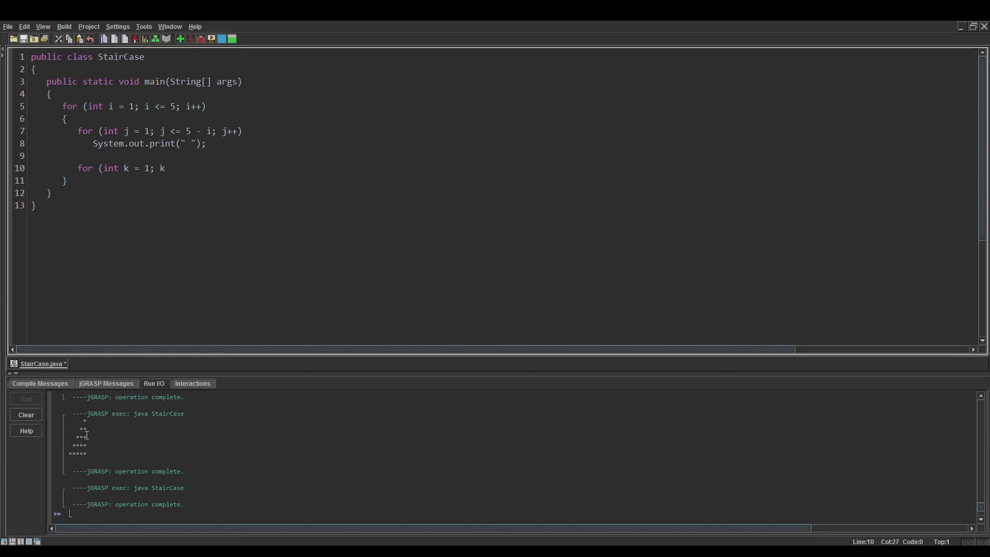
text(<= i)
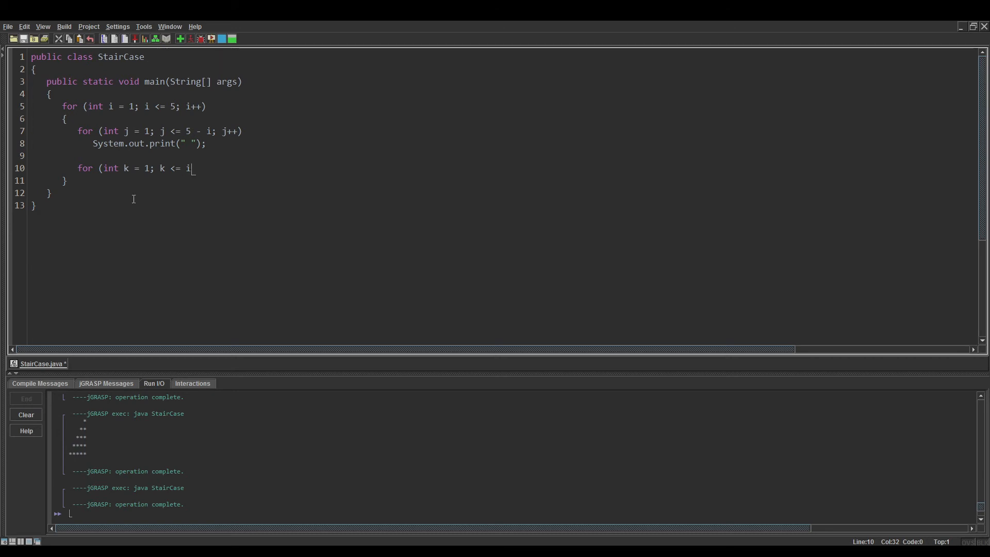
text(;)
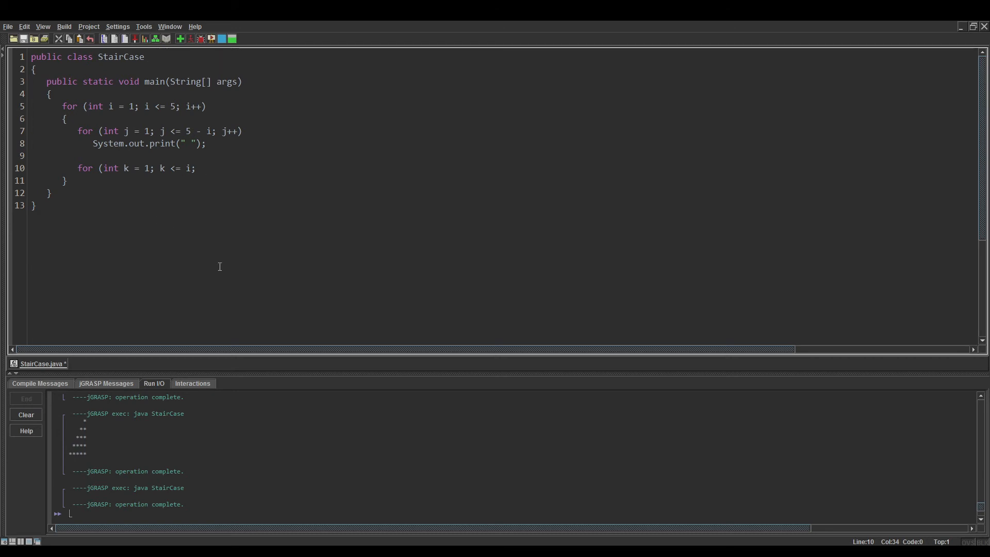
text(k++))
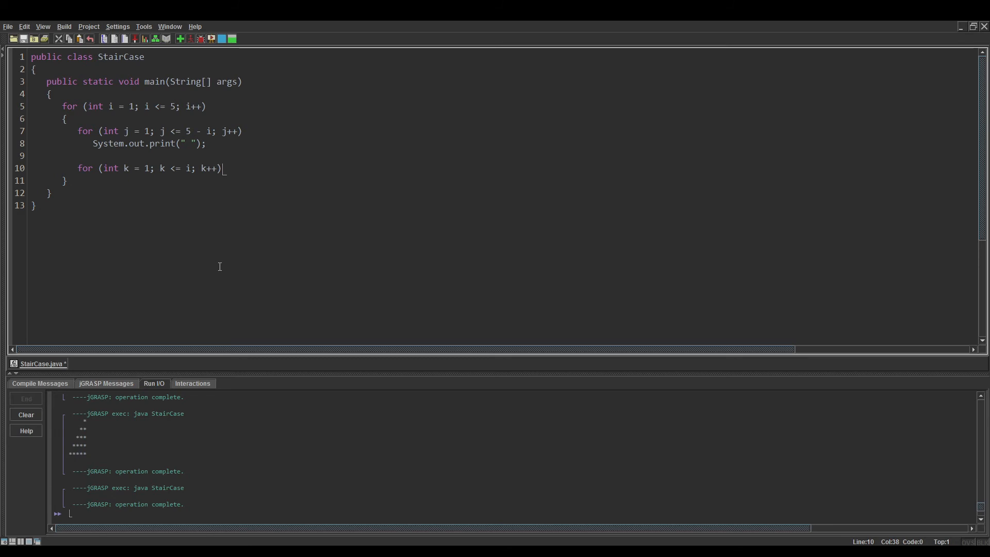
Make the k loop body print "*"
text(Sy)
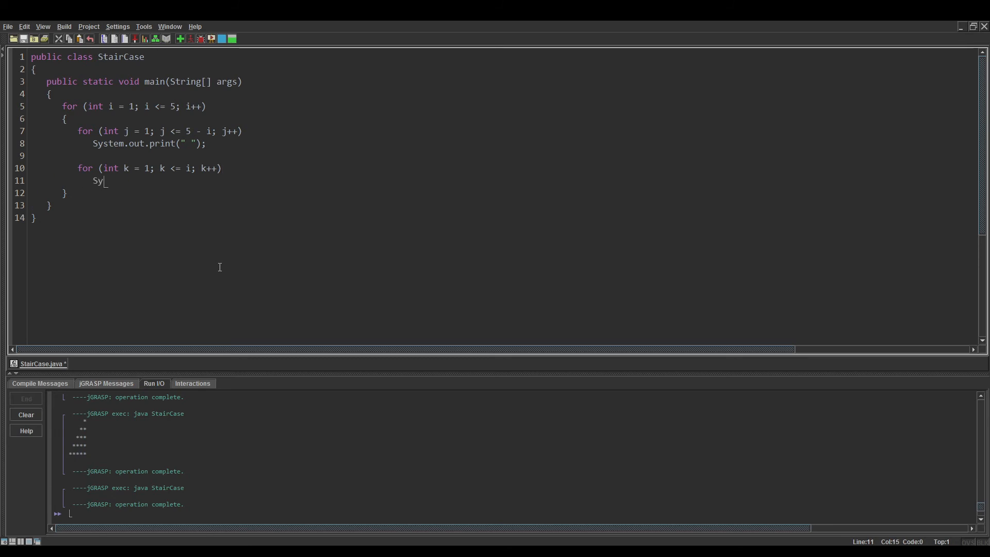
text(stem.out.prin)
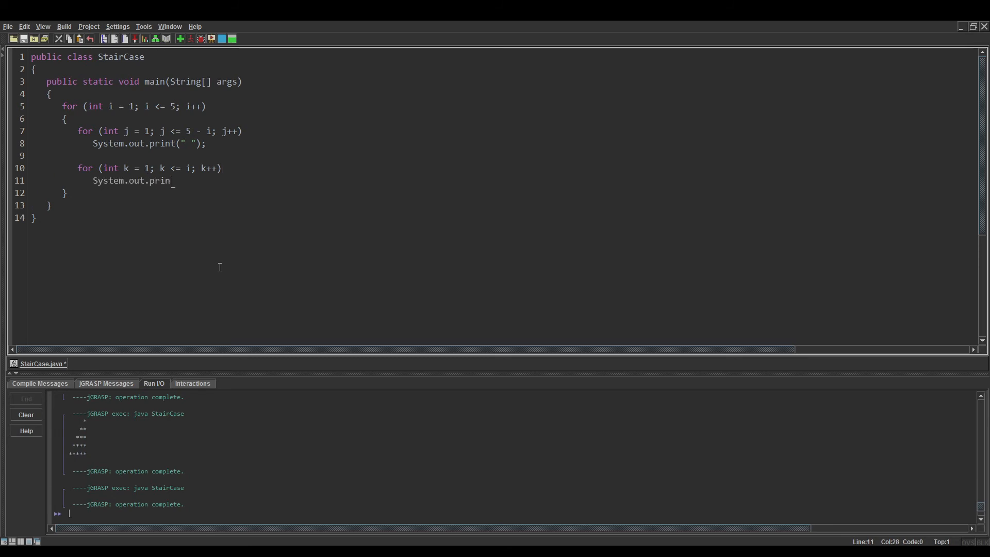
text(()
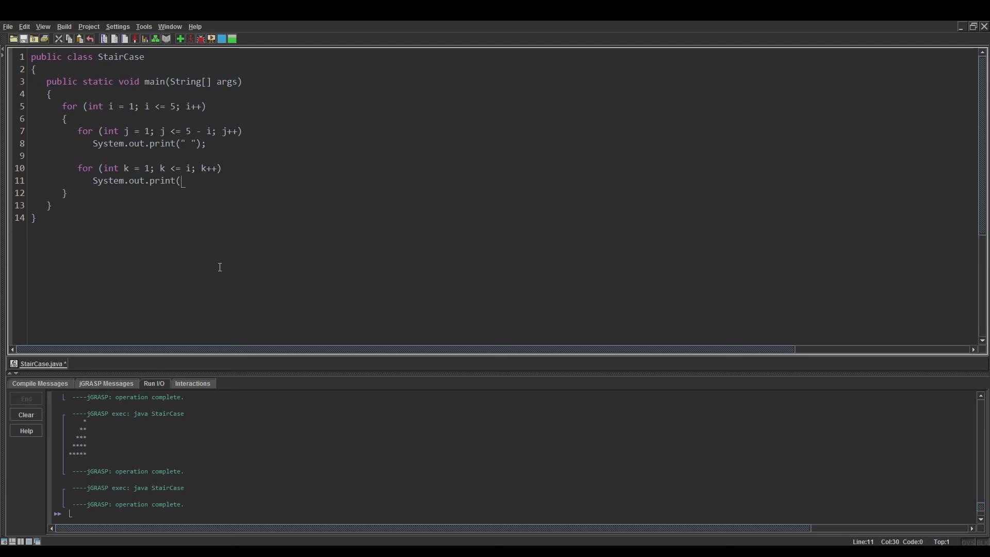
text("*");)
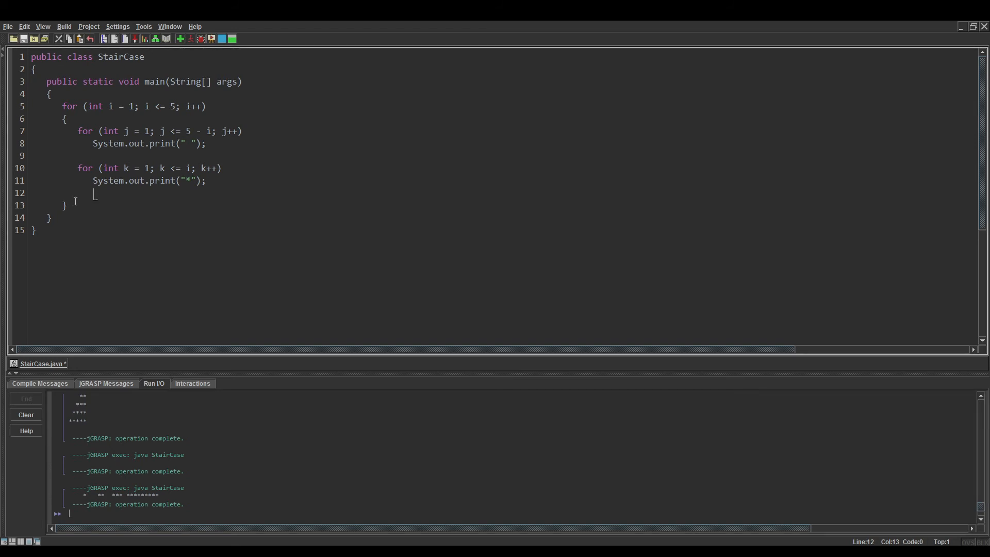
mouse_move(197, 193)
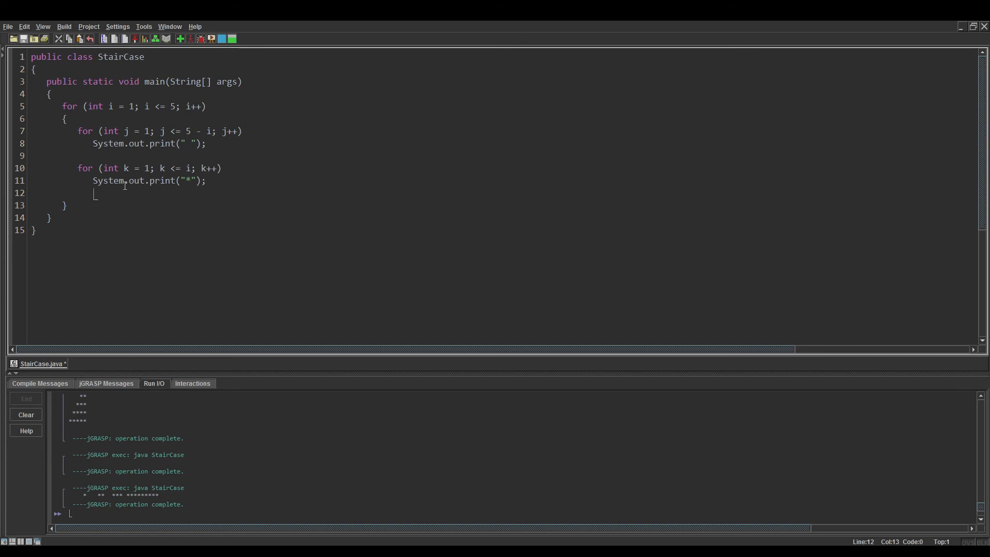
Add System.out.println(); below the asterisk loop and check the Run I/O output
click(78, 156)
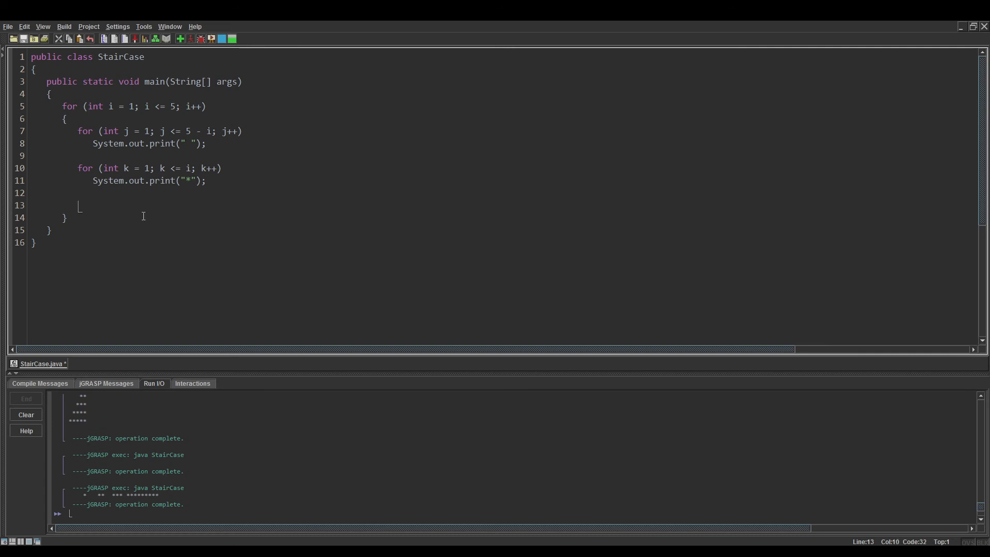
text(System.out)
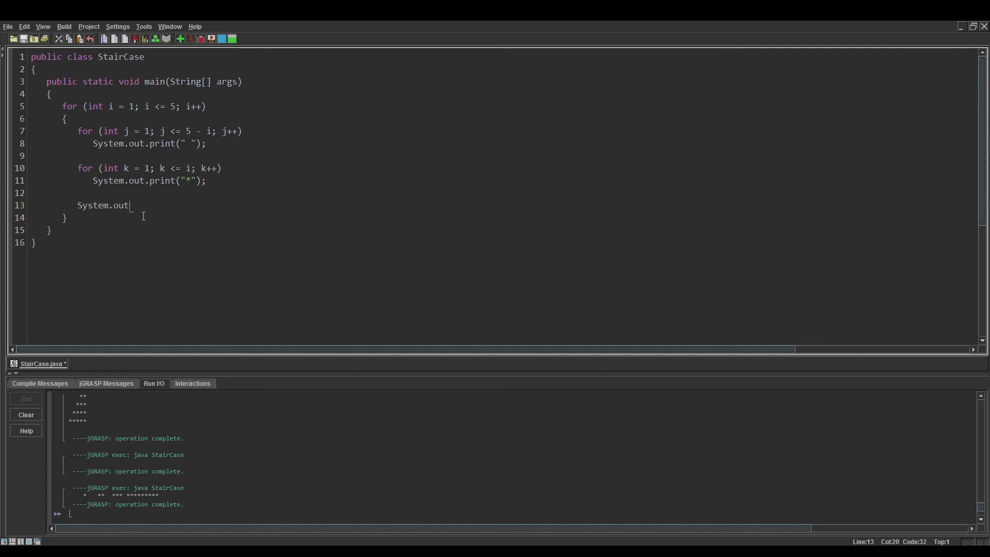
text(.println();)
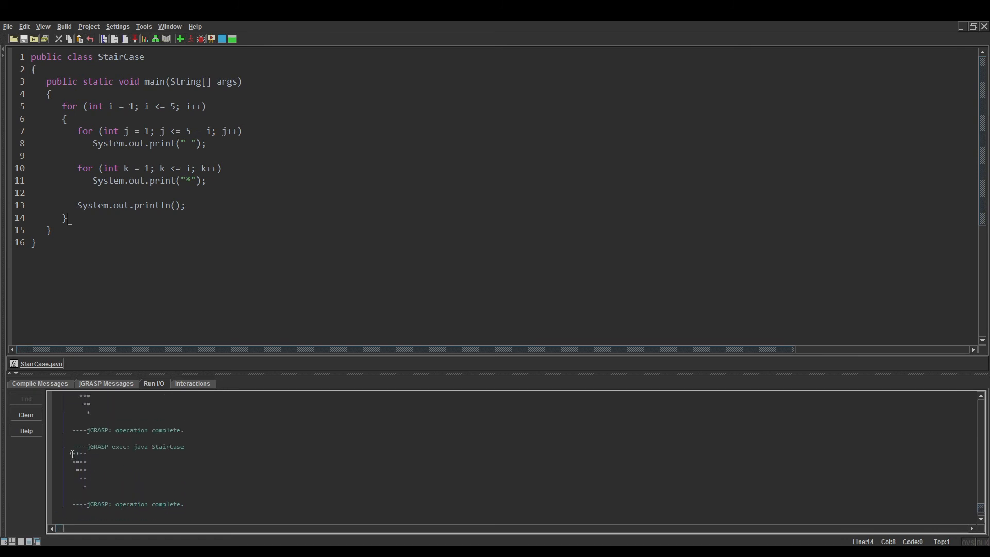
drag(71, 454, 85, 486)
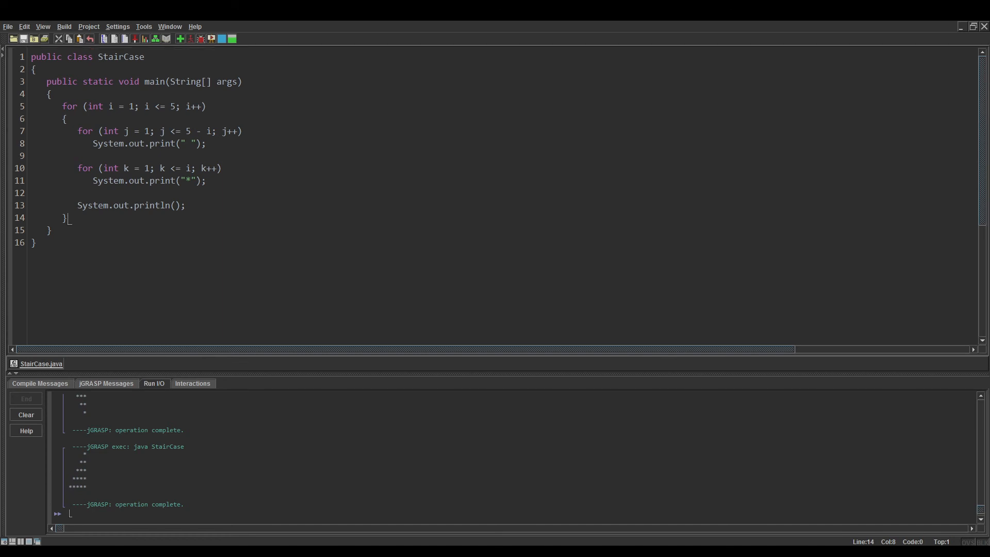
Change the spaces loop condition from j <= 5 - i to j < i
click(163, 131)
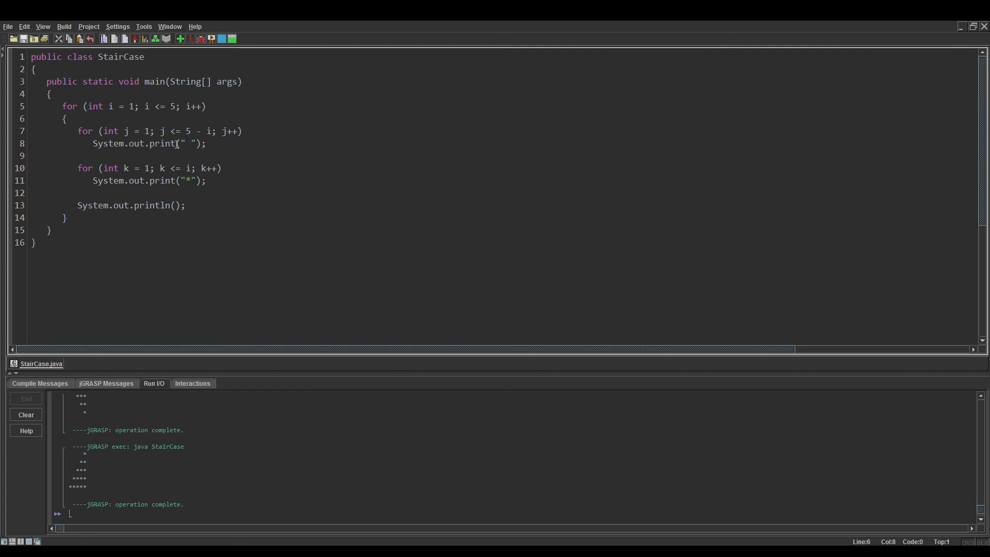
drag(186, 131, 212, 132)
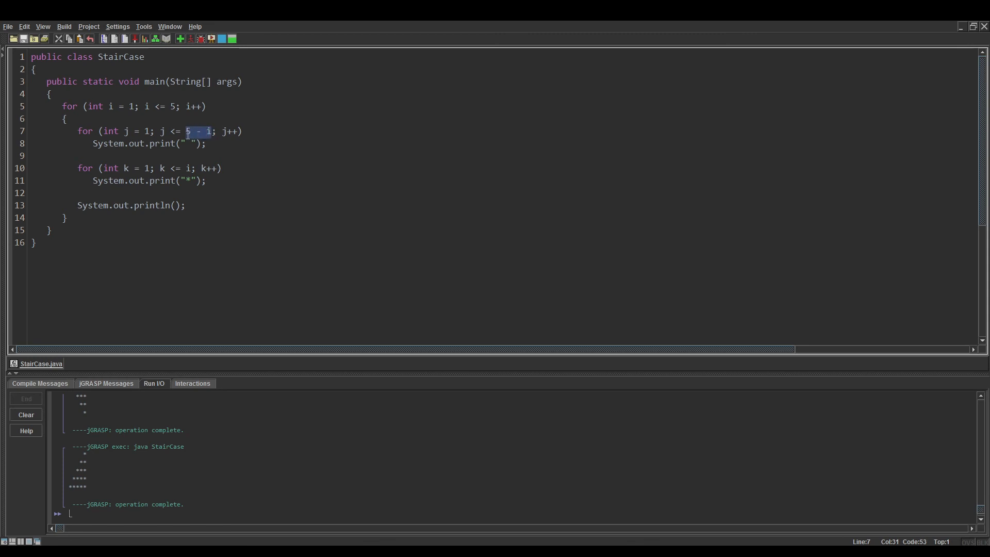
mouse_move(327, 174)
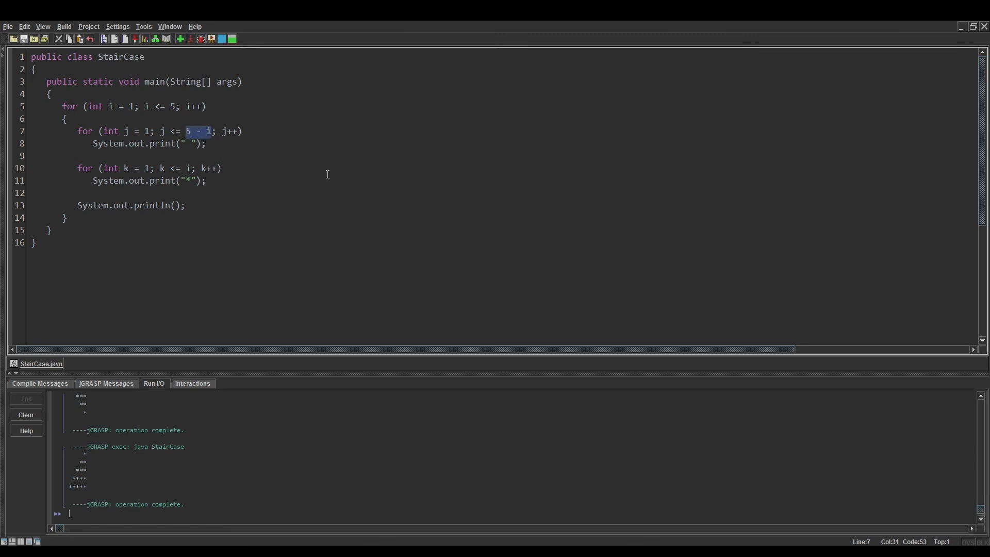
key(Delete)
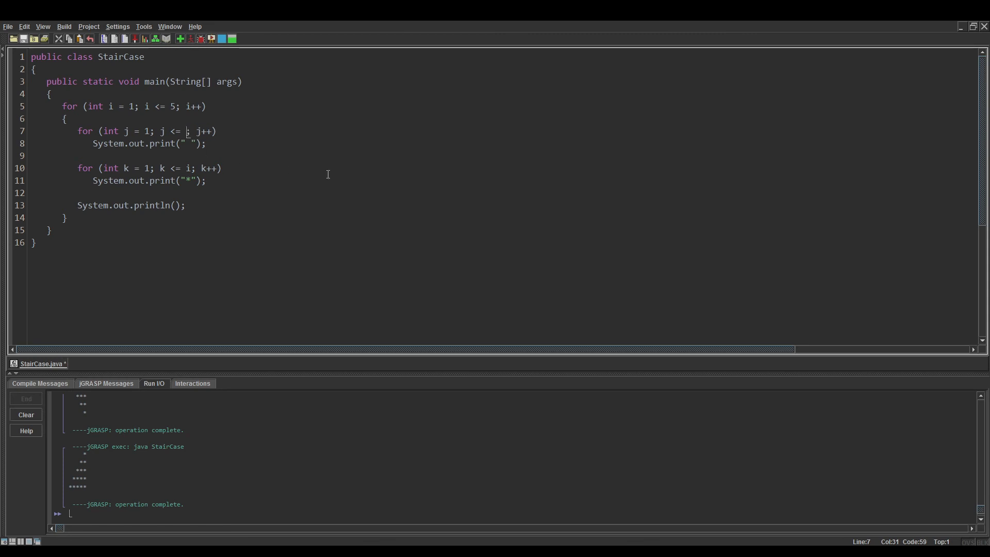
key(Backspace)
text(i)
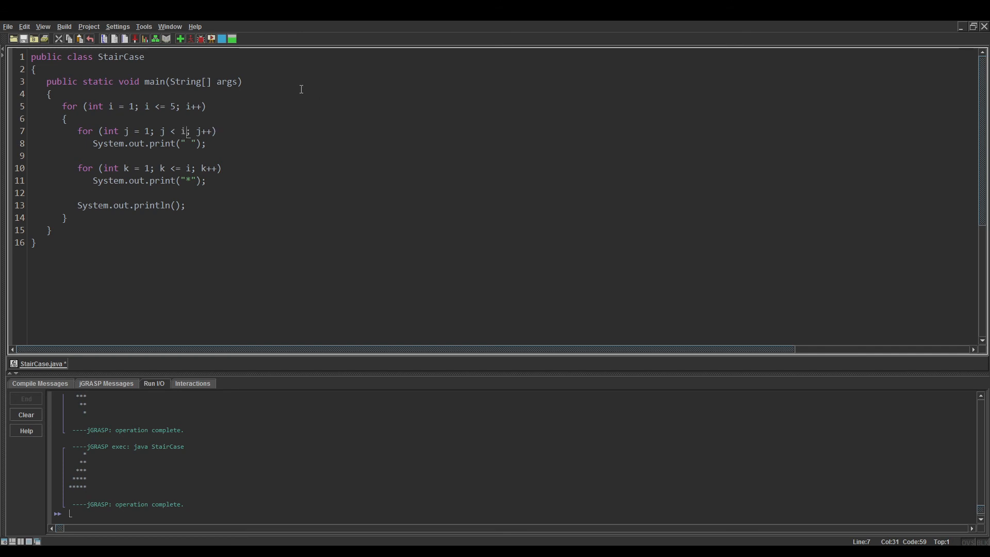
double_click(147, 131)
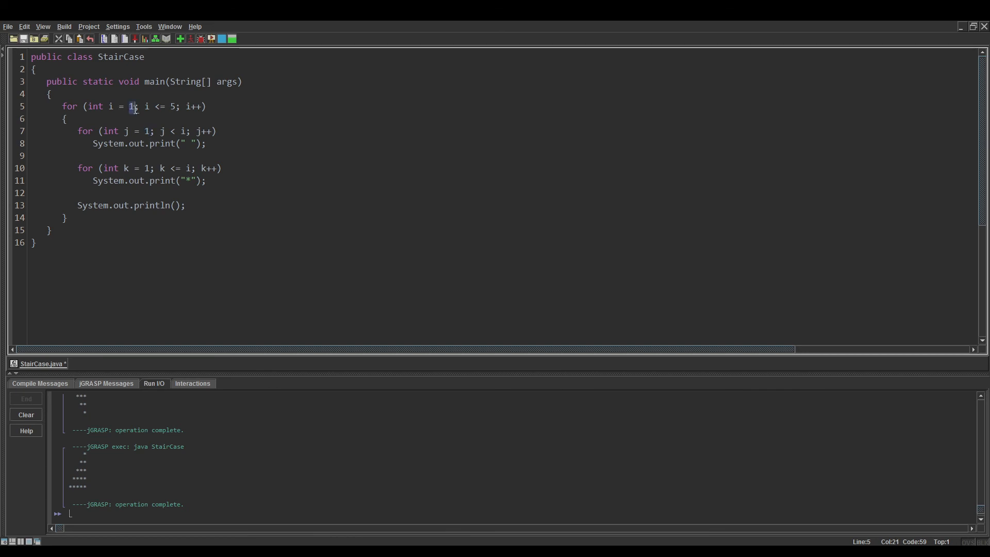
click(203, 144)
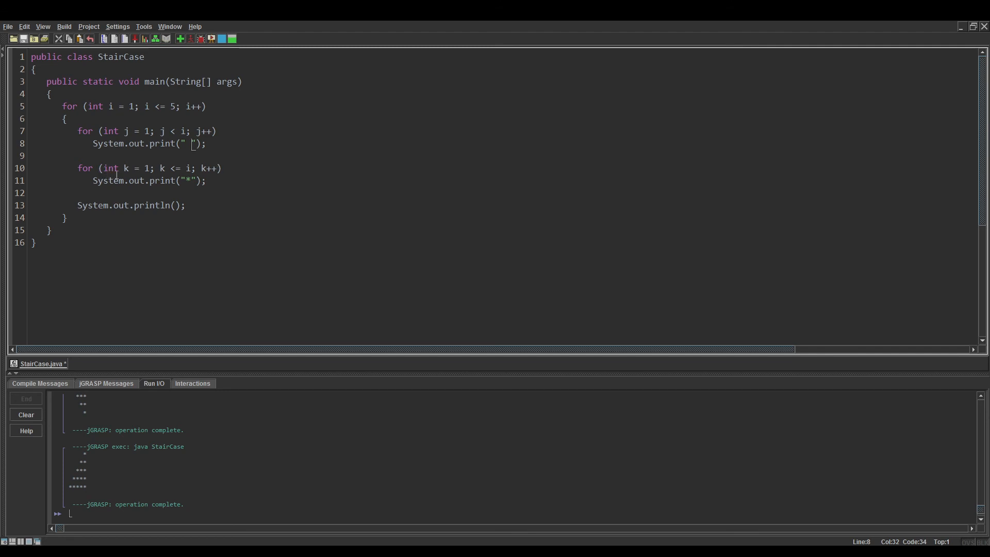
mouse_move(146, 167)
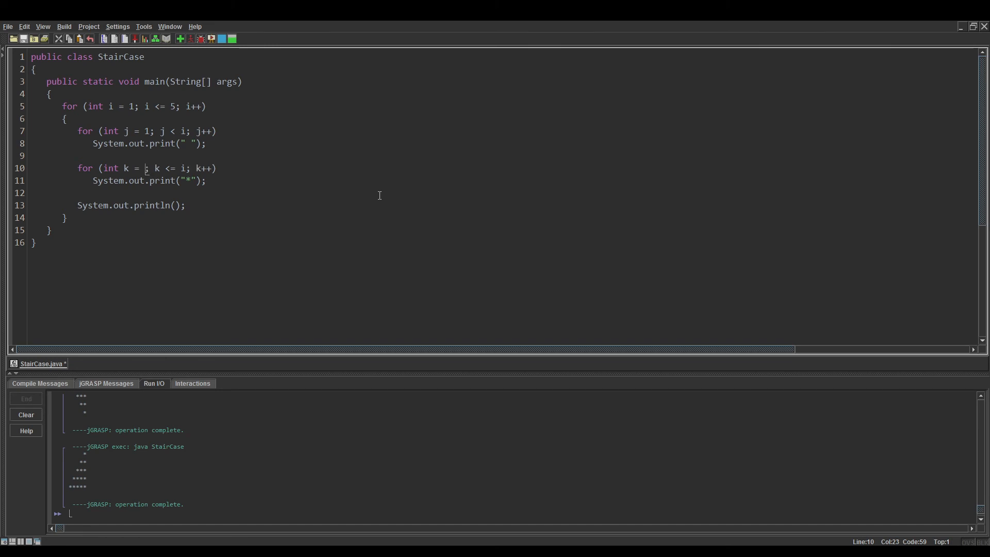
Start the star loop at k = 5 so it counts down to i, printing an inverted staircase
text(5;)
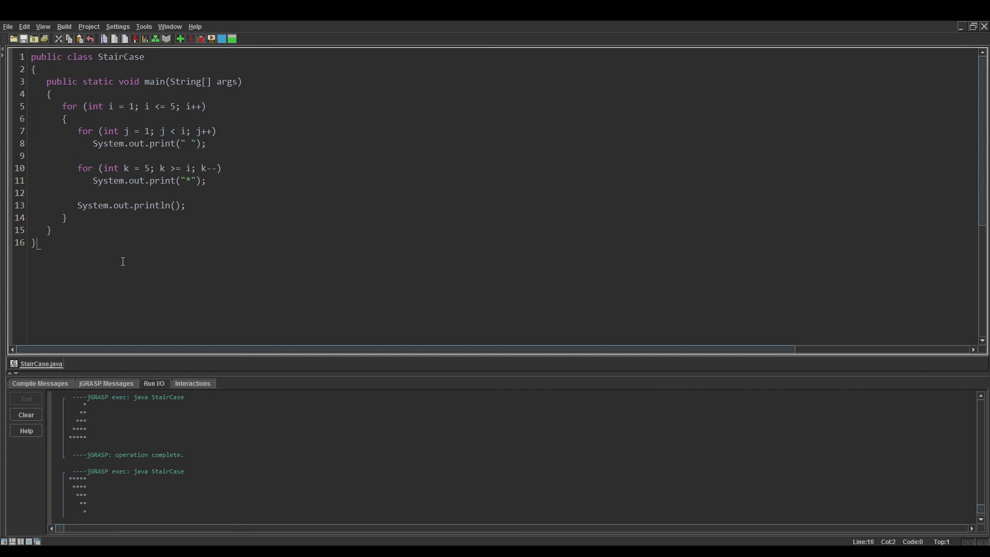
click(179, 143)
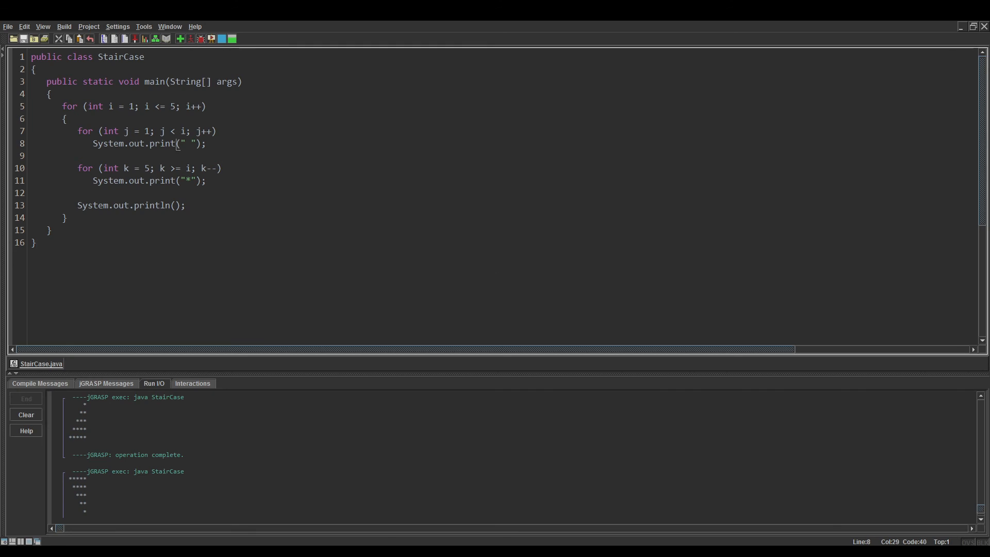